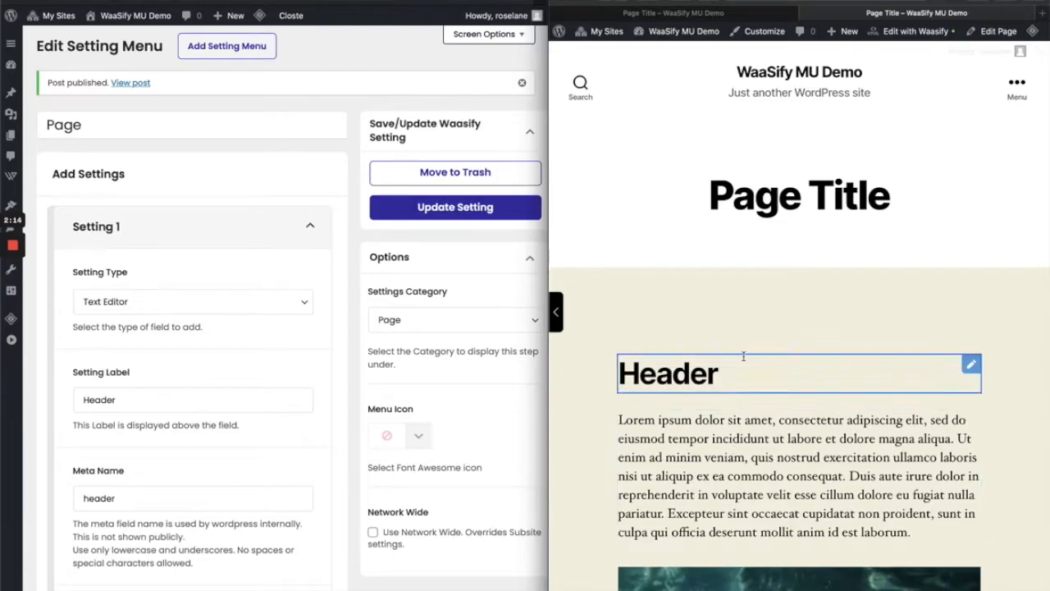
- Replace the Header heading with 'WaaSify Rocks!' in italics
double_click(667, 373)
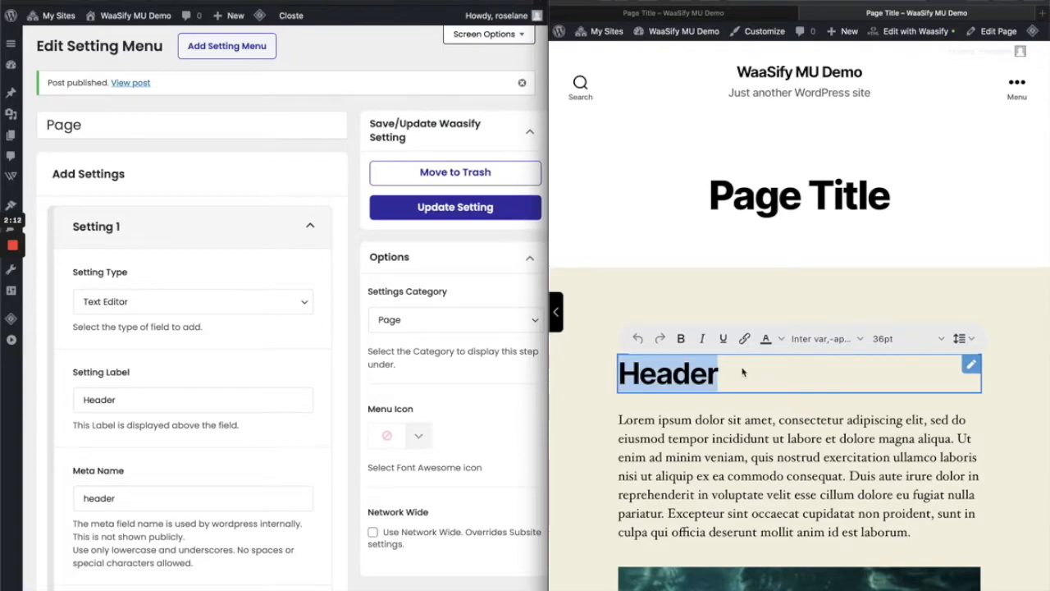
type("Waas")
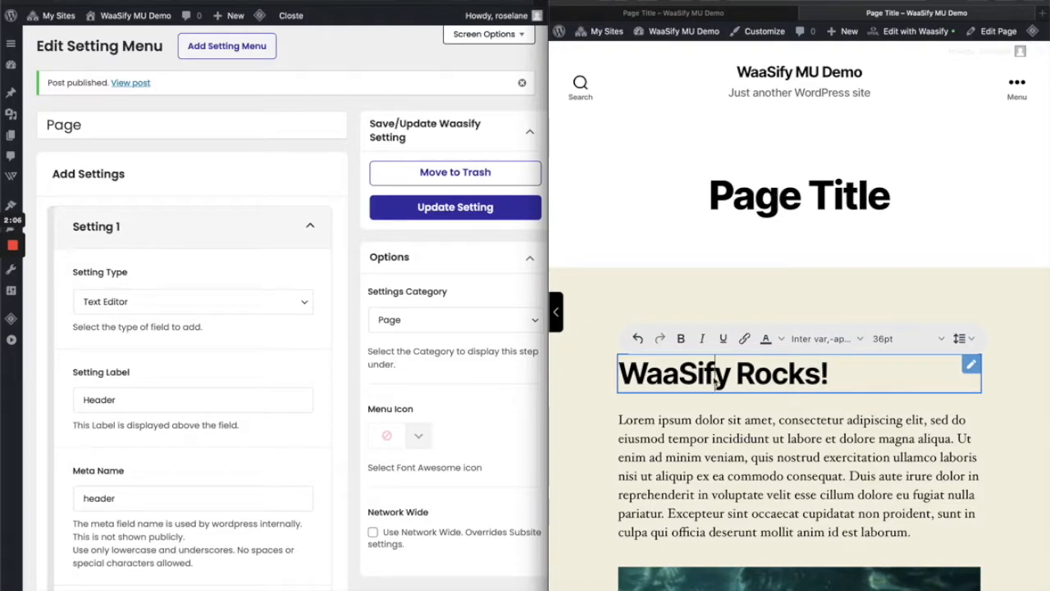
left_click(701, 338)
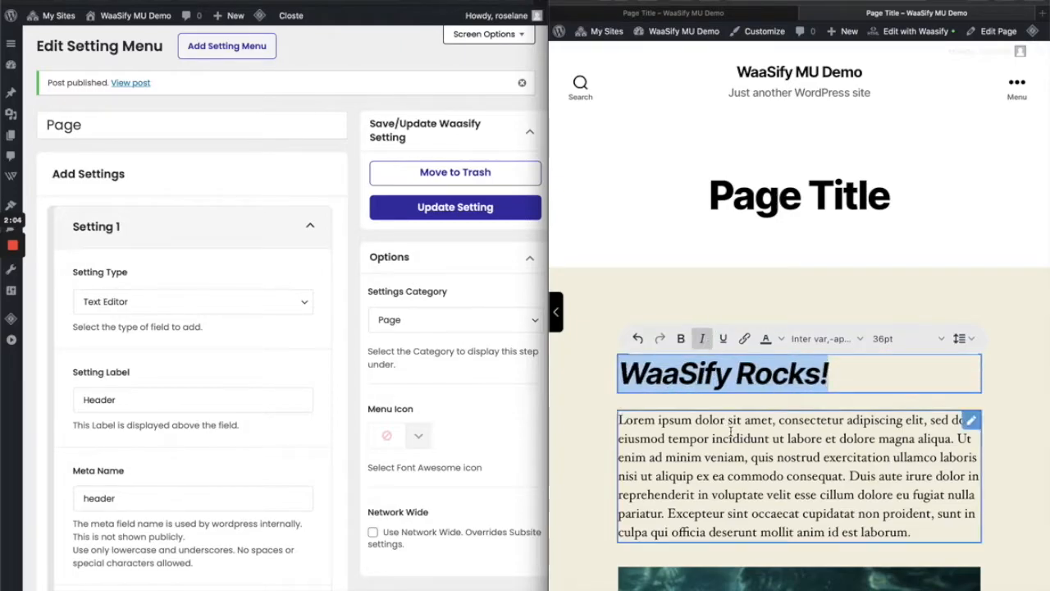
- Append the bold sentence 'I can add more text here as well' to the paragraph
left_click(796, 476)
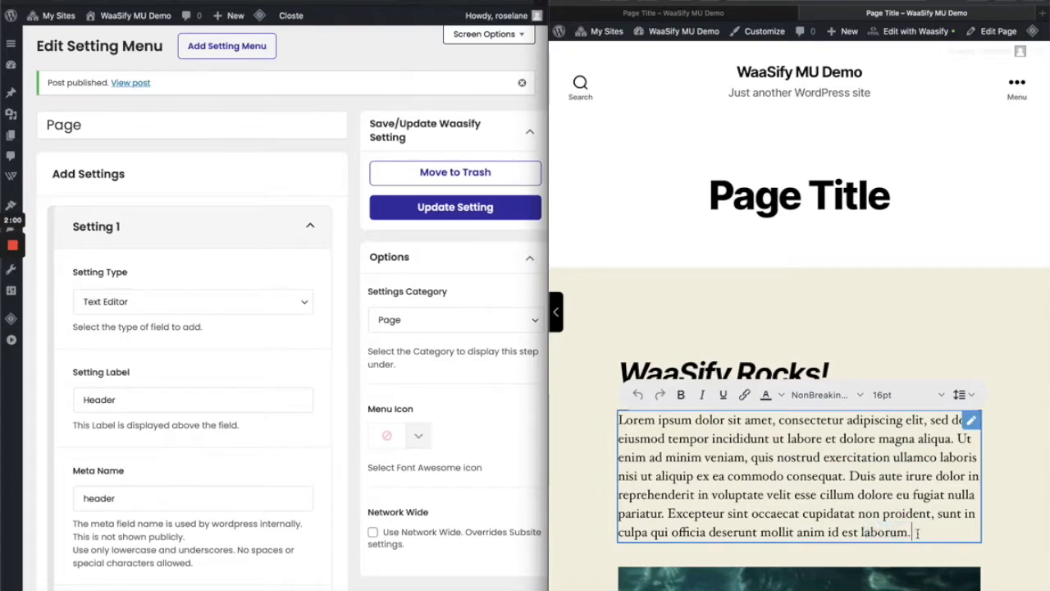
type("I can add")
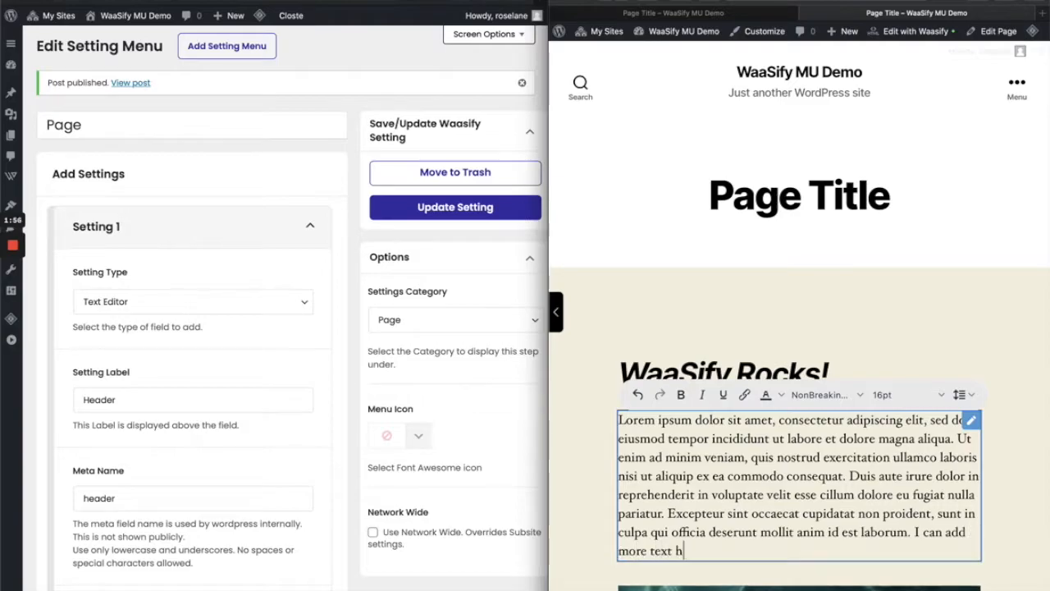
type("ere as well!")
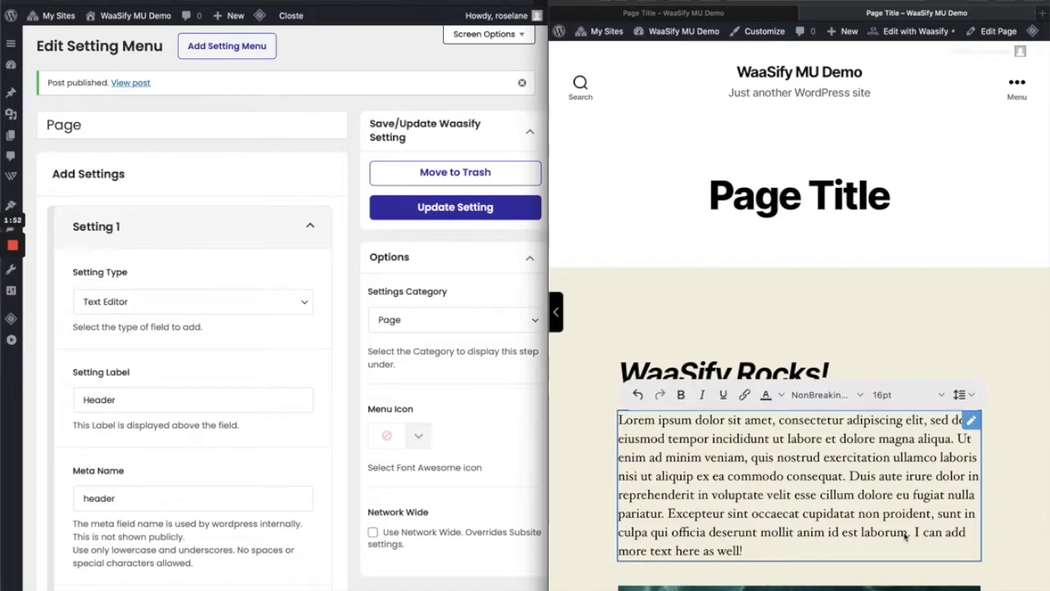
left_click_drag(914, 532, 742, 550)
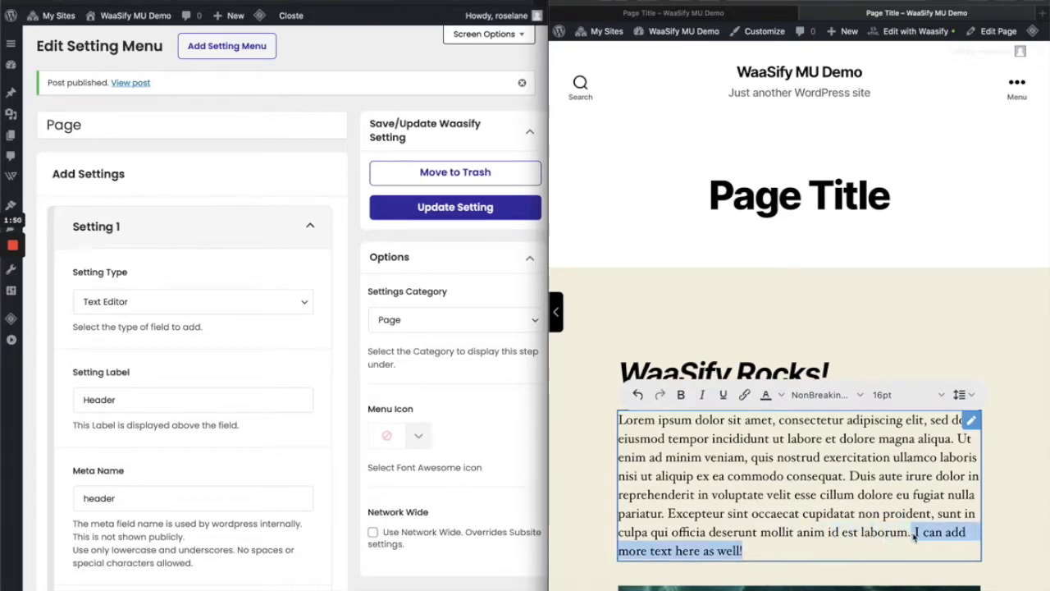
left_click(681, 395)
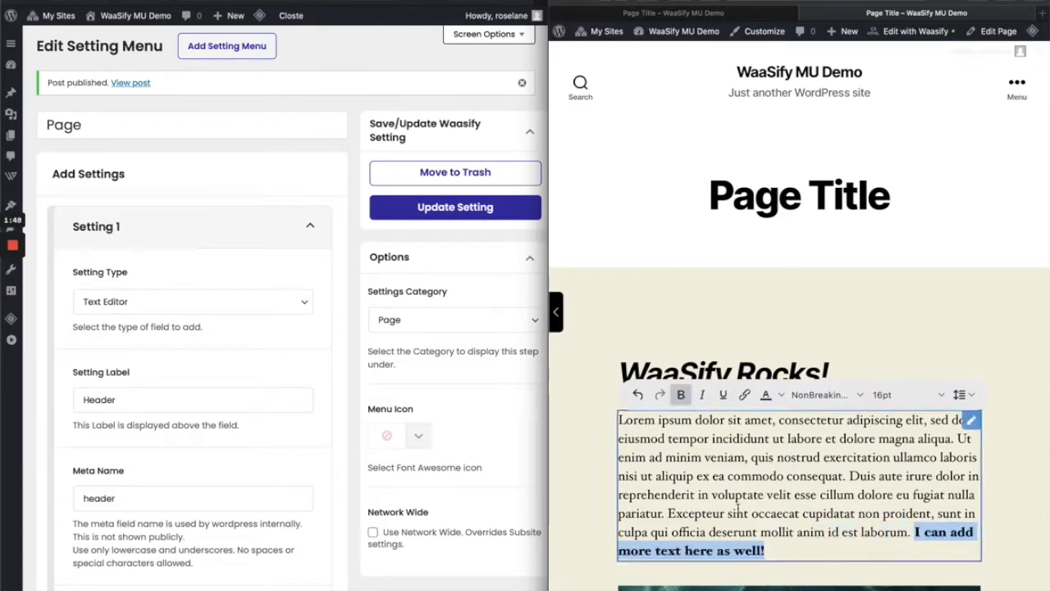
- Scroll down to the pineapple photo and start replacing it
scroll("down", 3)
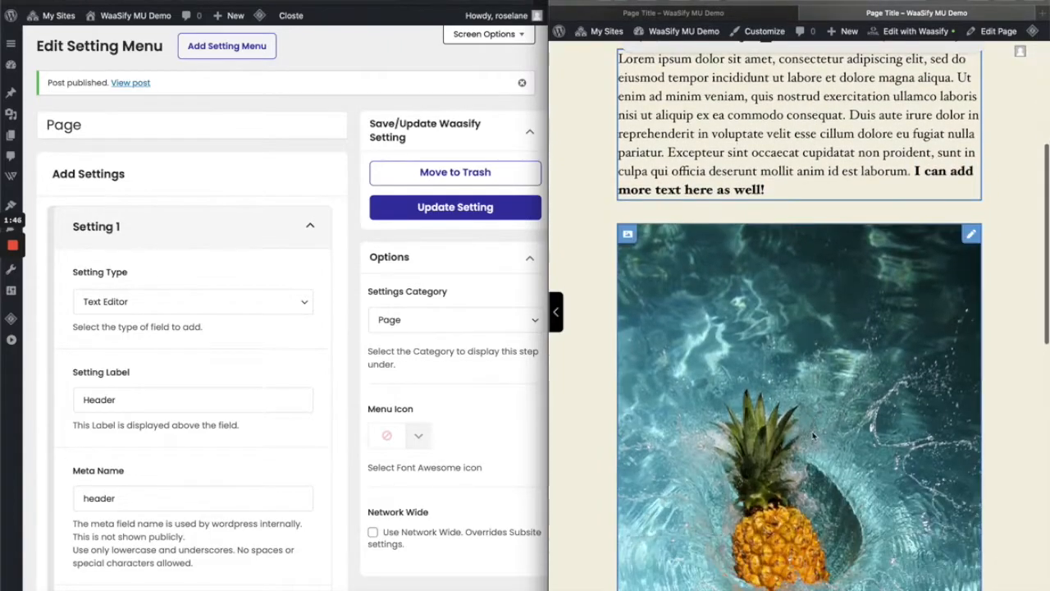
scroll("down", 3)
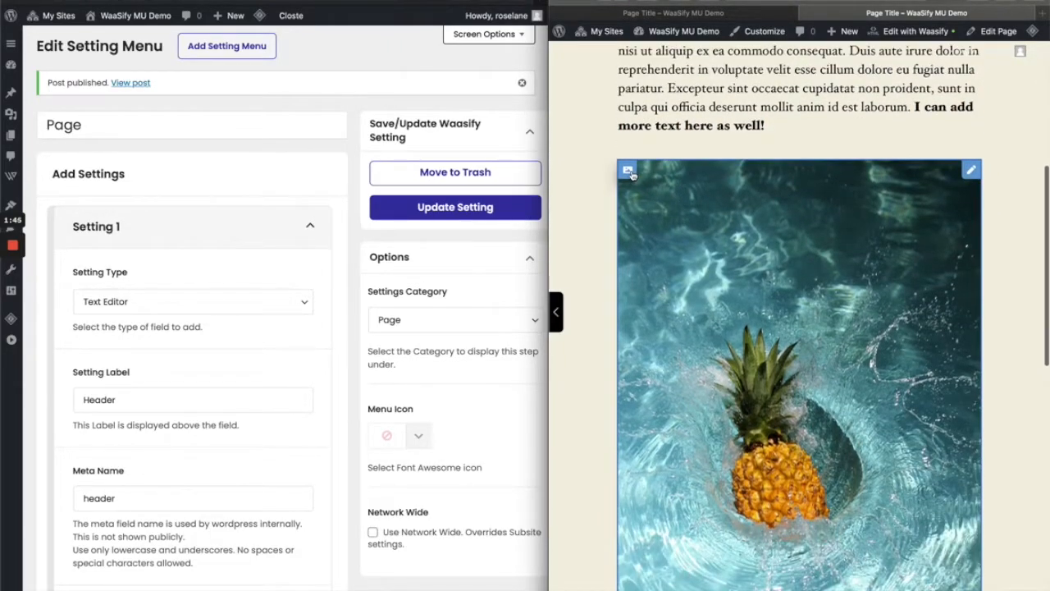
left_click(628, 170)
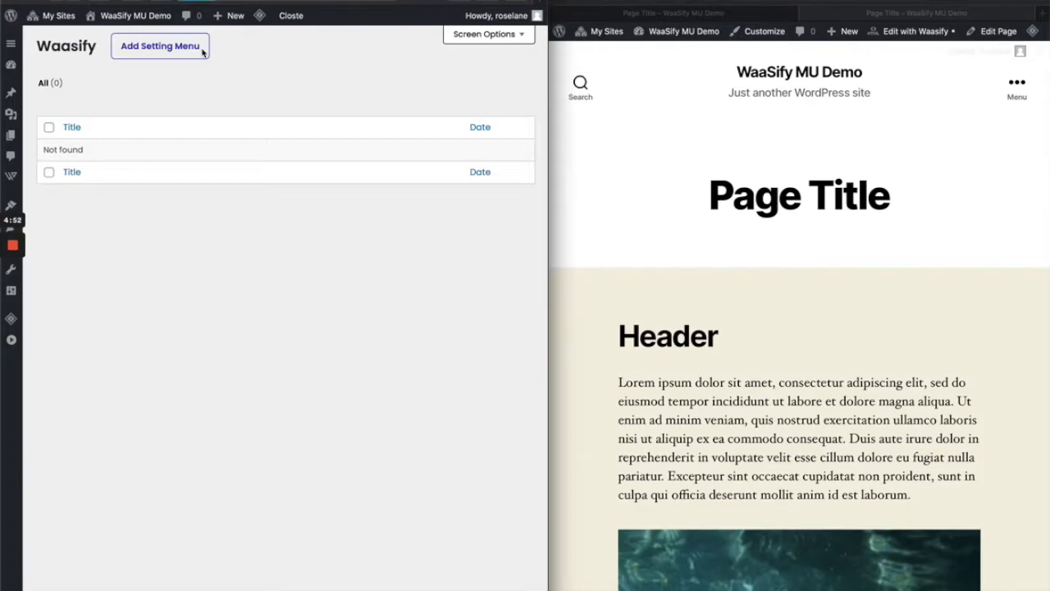
- Create setting menu 'Page' with a Header field, meta name header, tooltip and placeholder
left_click(159, 46)
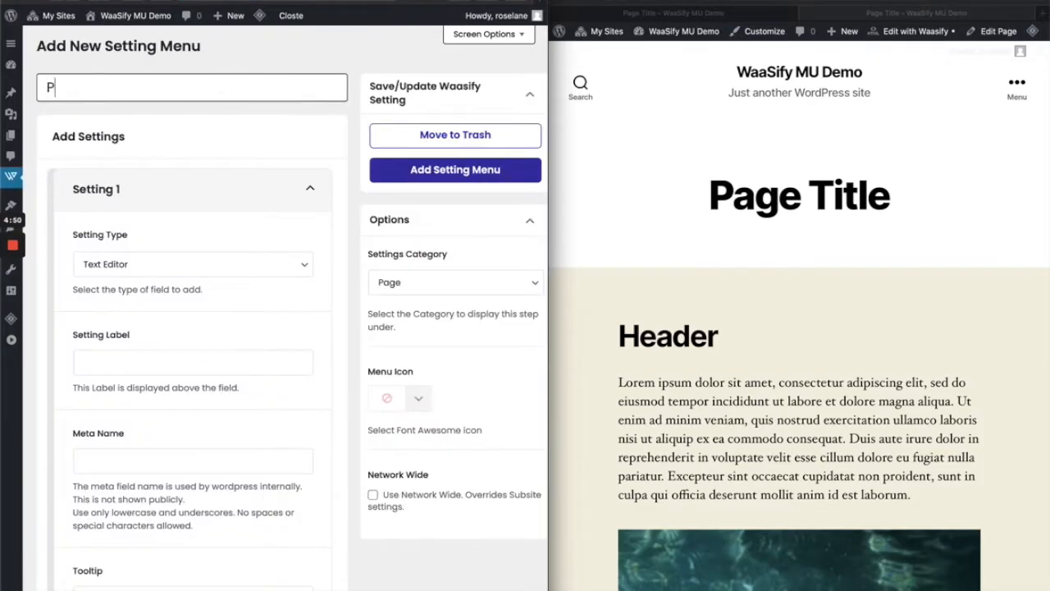
type("Page")
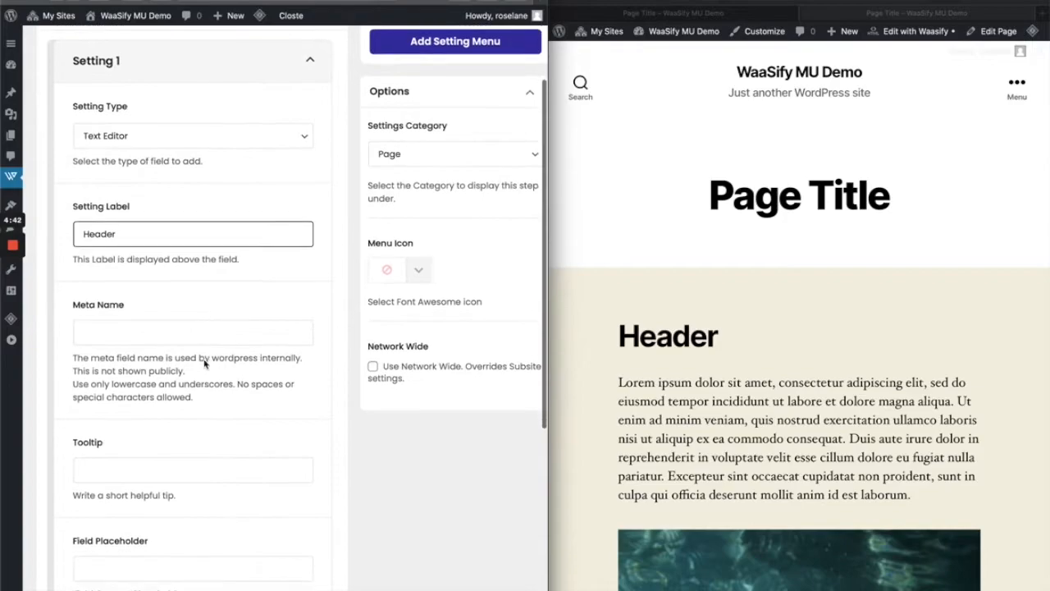
type("header")
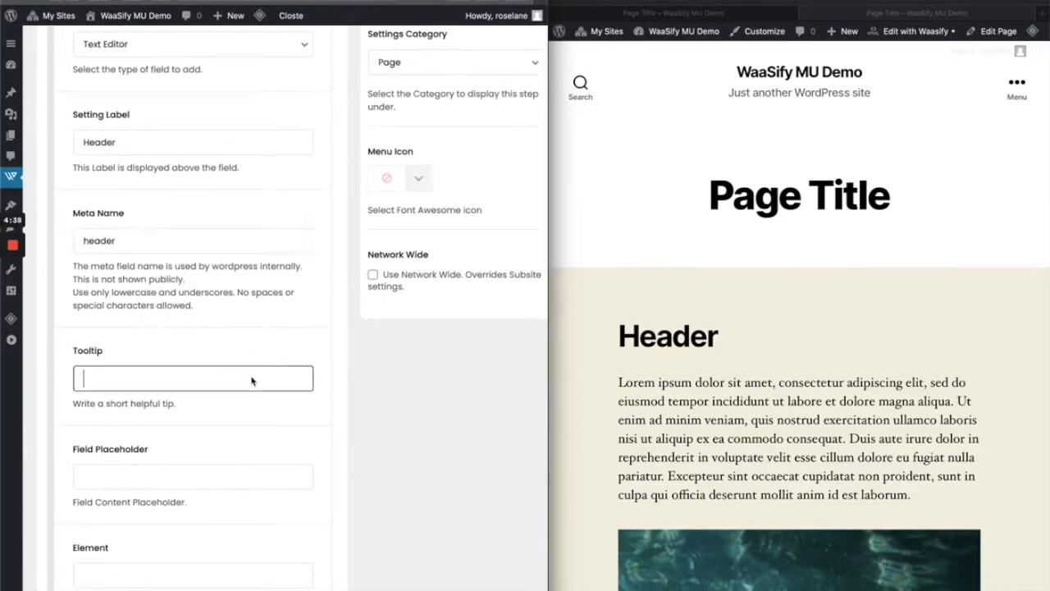
type("Edit header")
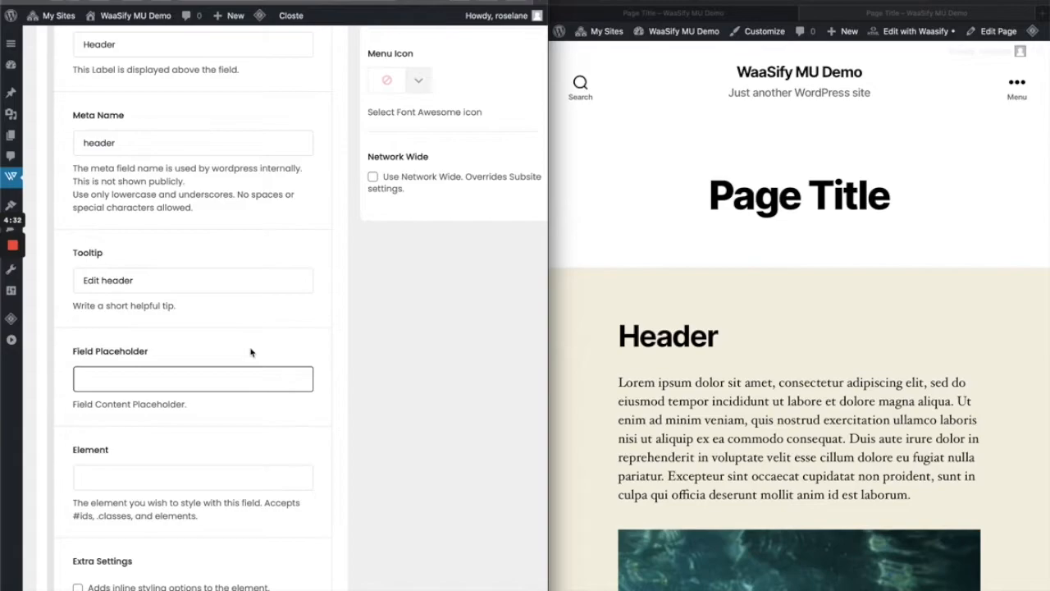
type("Header goes here")
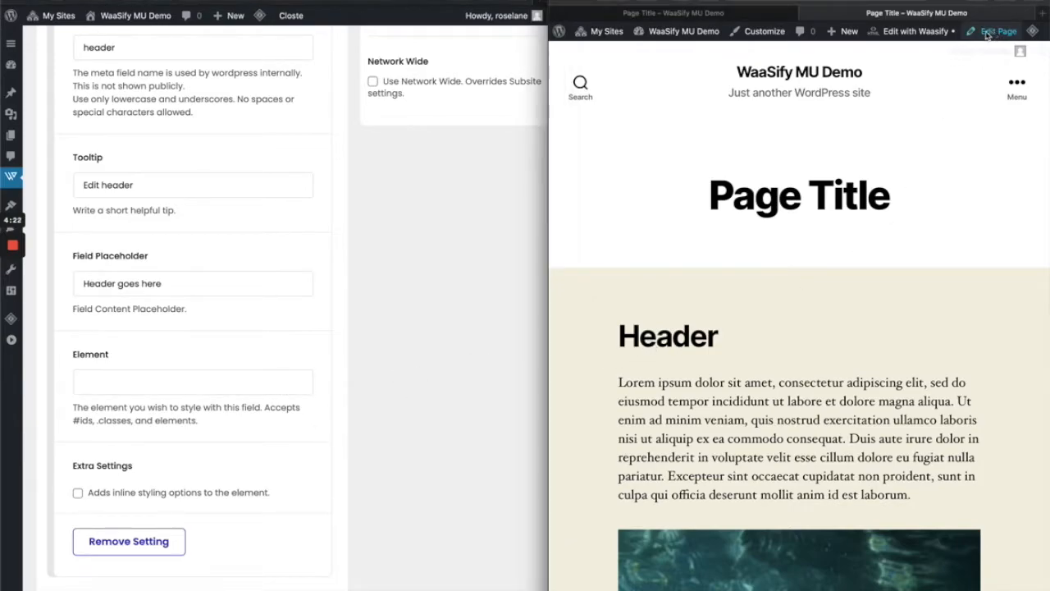
- Set the Header element to #wh-page-header and give the heading block anchor wh-page-header
left_click(998, 31)
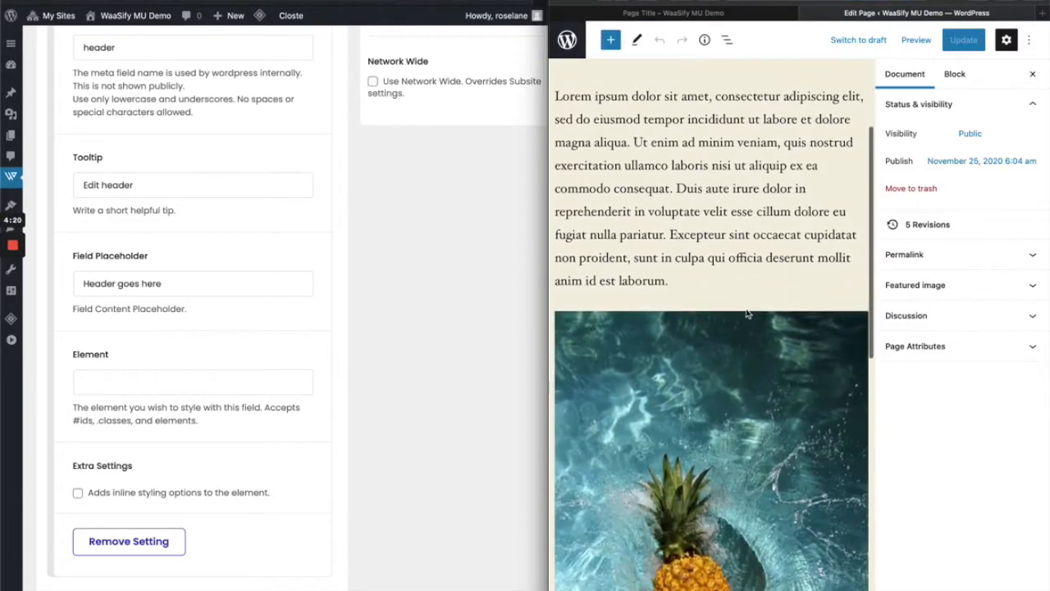
left_click(599, 199)
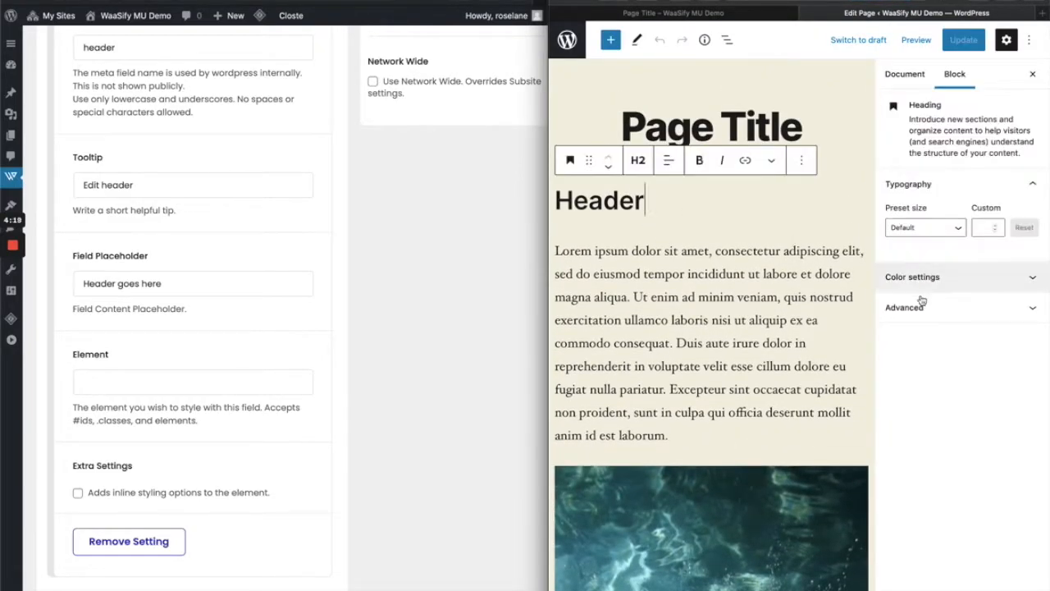
left_click(904, 307)
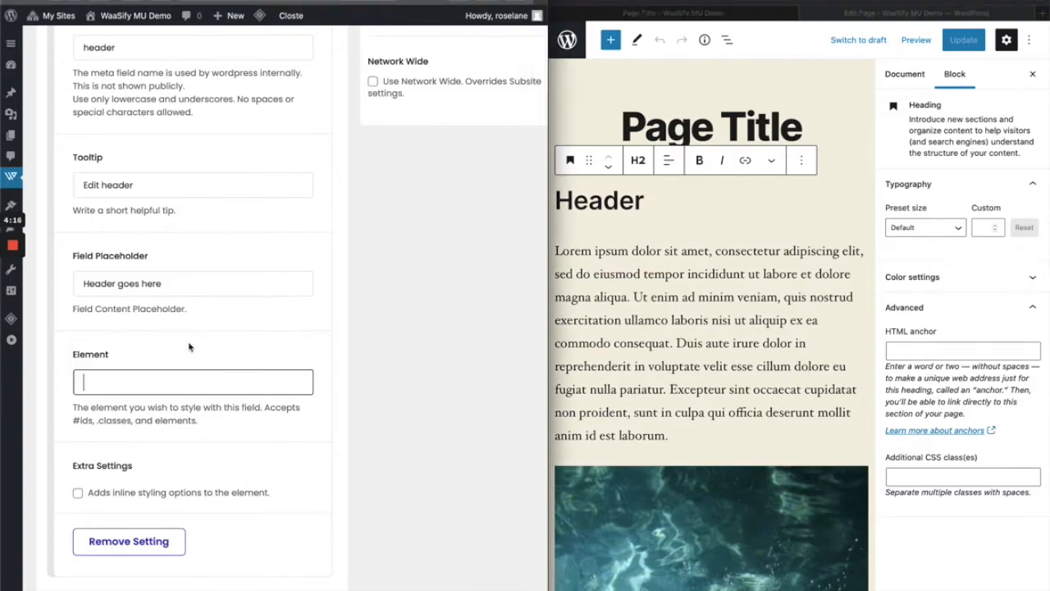
type("#wh-page-header")
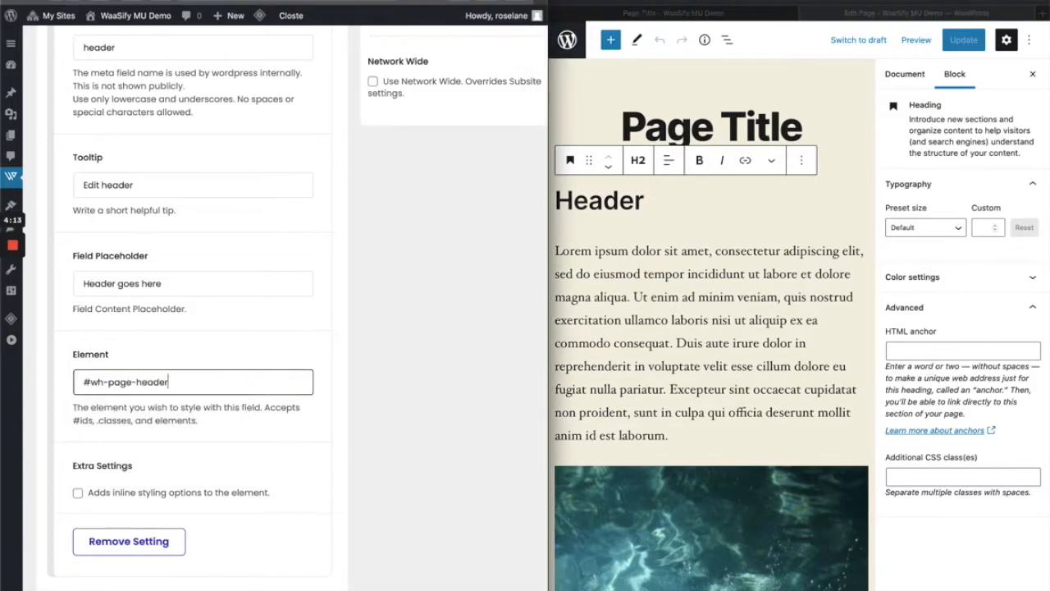
double_click(123, 382)
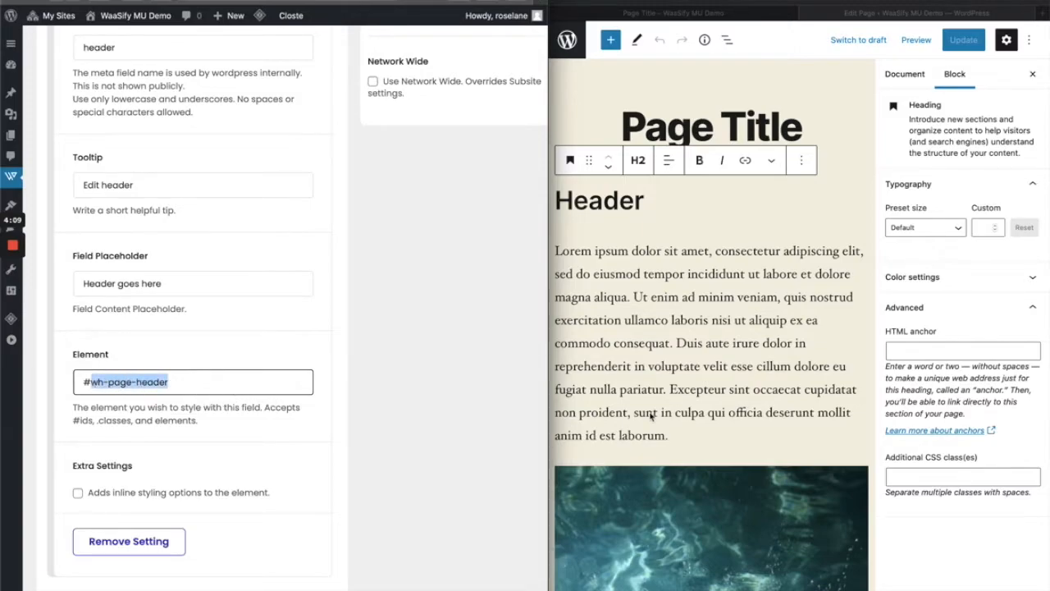
type("wh-page-header")
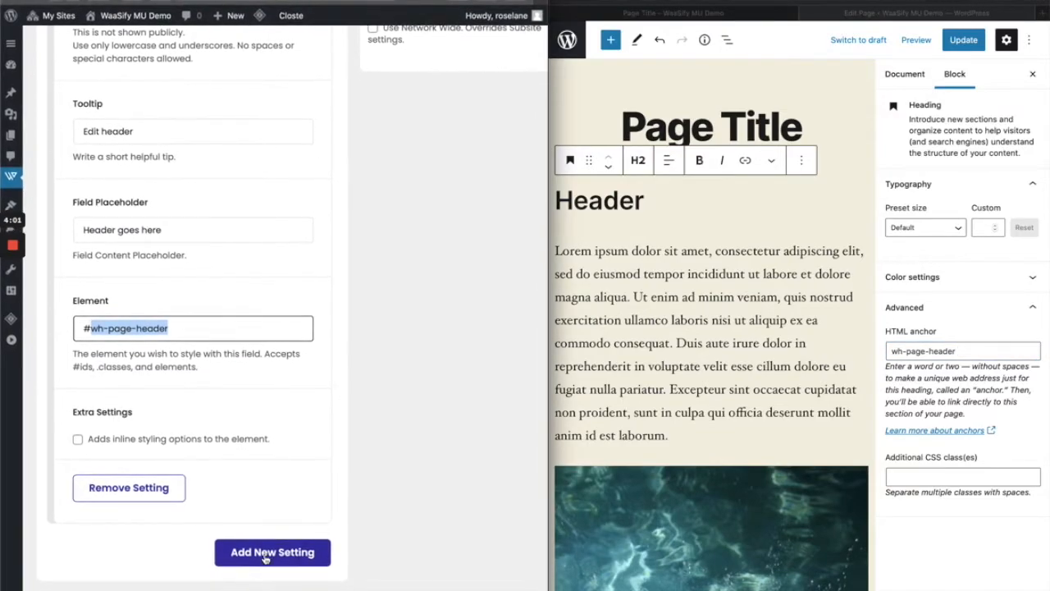
- Add a second setting labelled Paragraph with meta name paragraph, tooltip and placeholder
left_click(272, 551)
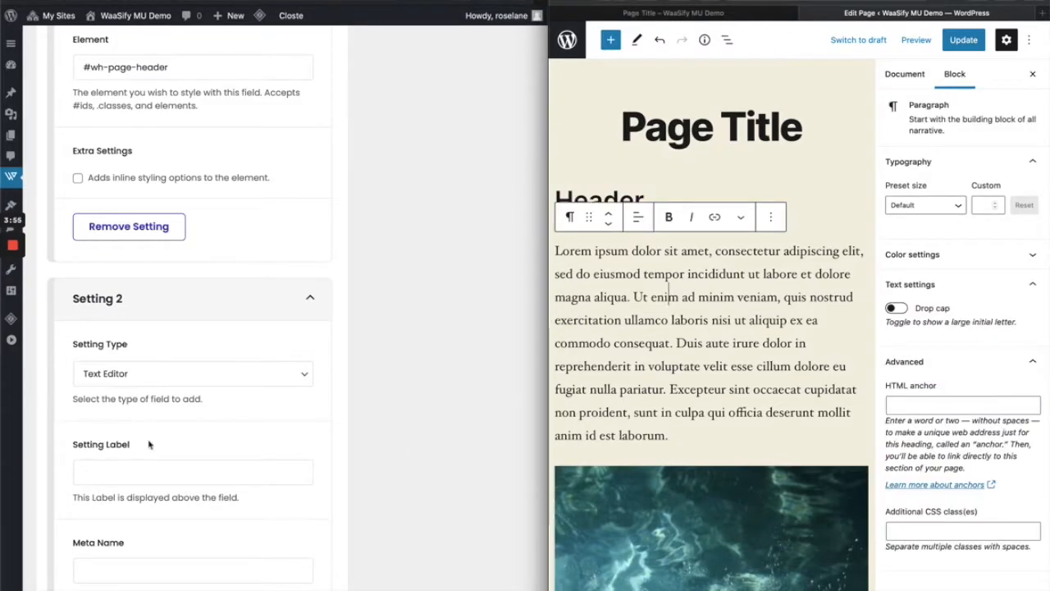
type("Paragraph")
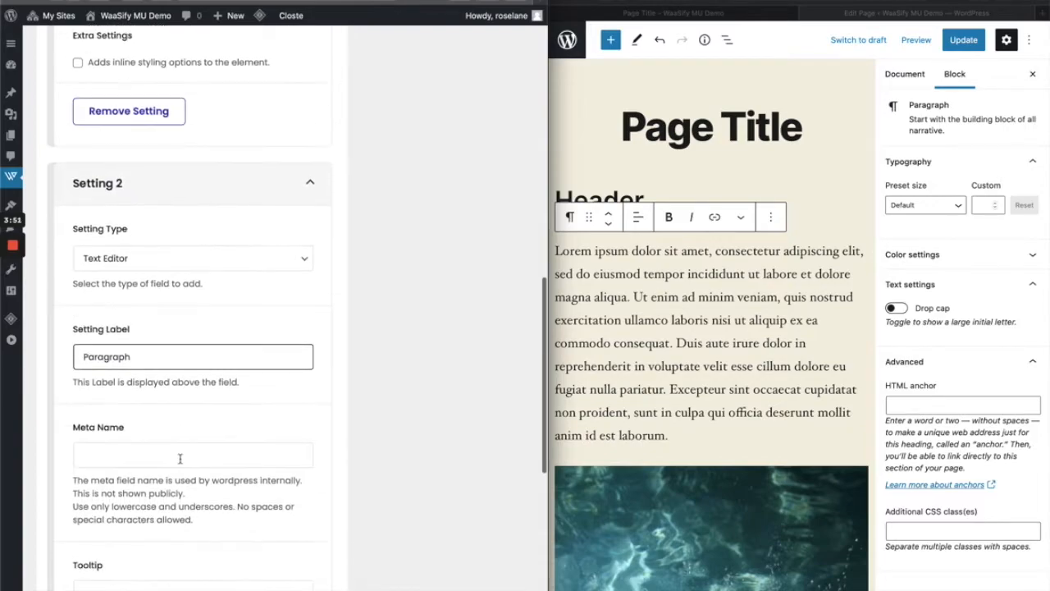
type("paragraph")
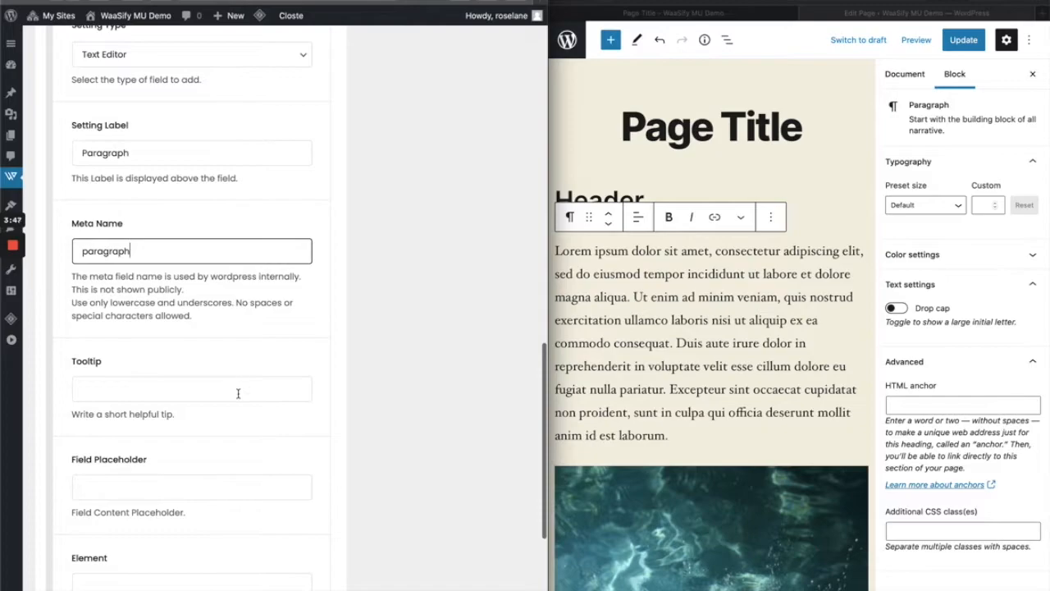
type("Edit paragraph")
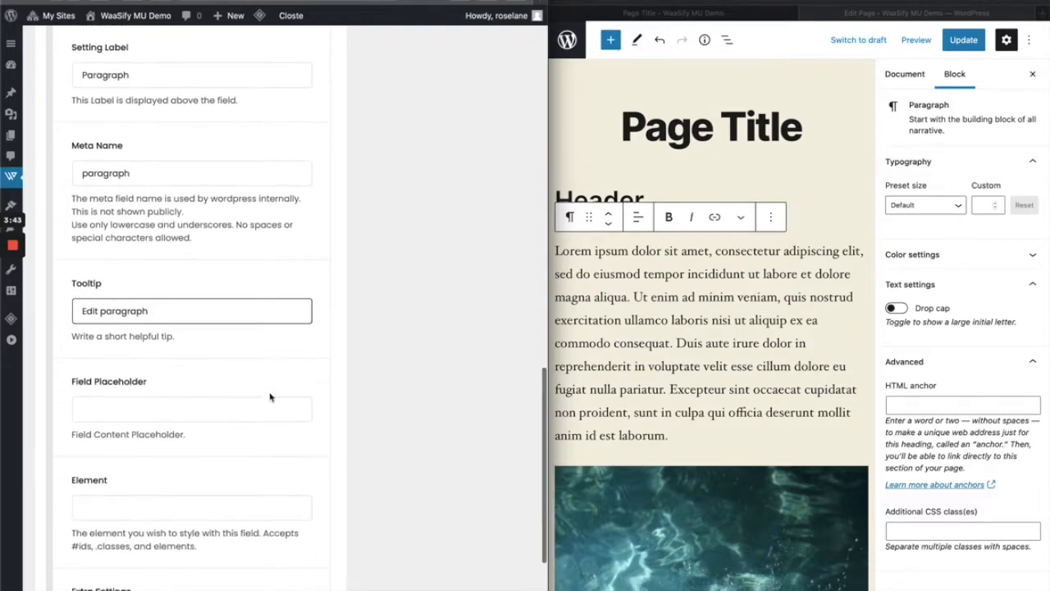
left_click(191, 408)
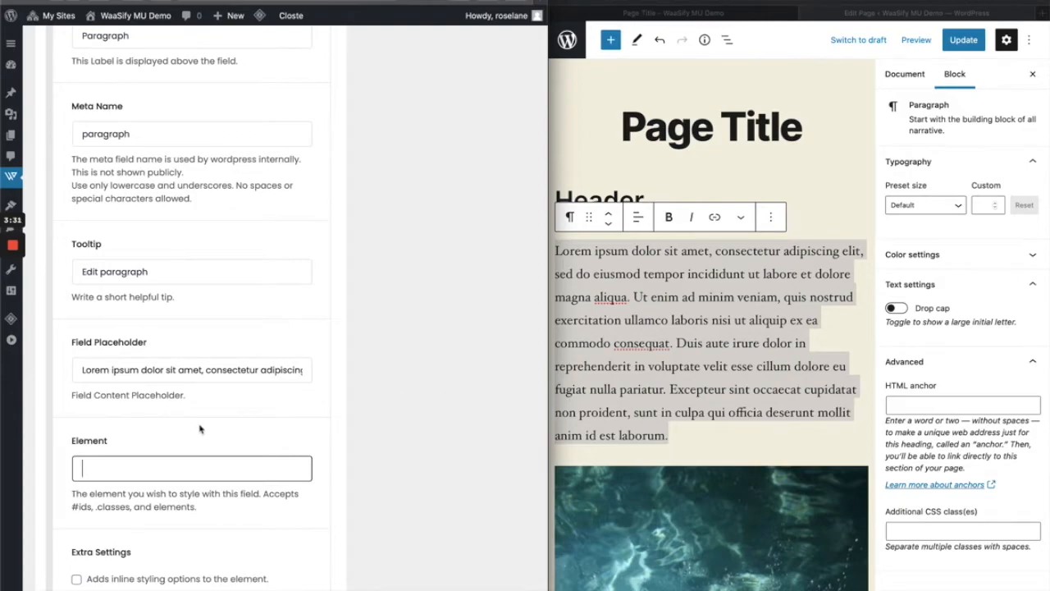
- Set the Paragraph element to #wh-page-paragraph and anchor the paragraph block wh-page-paragraph
type("#wh-page-")
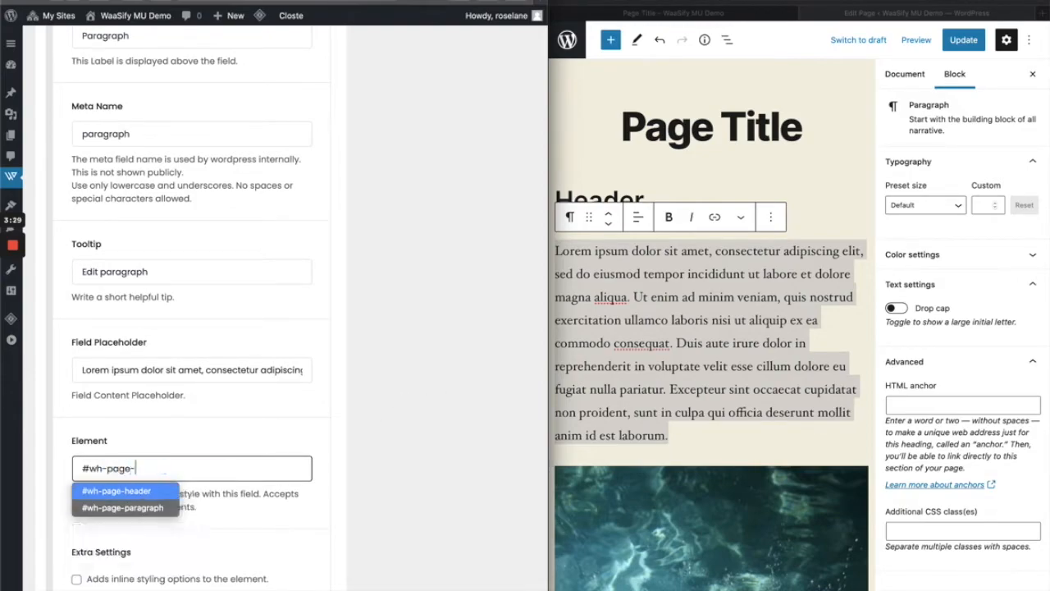
left_click(116, 490)
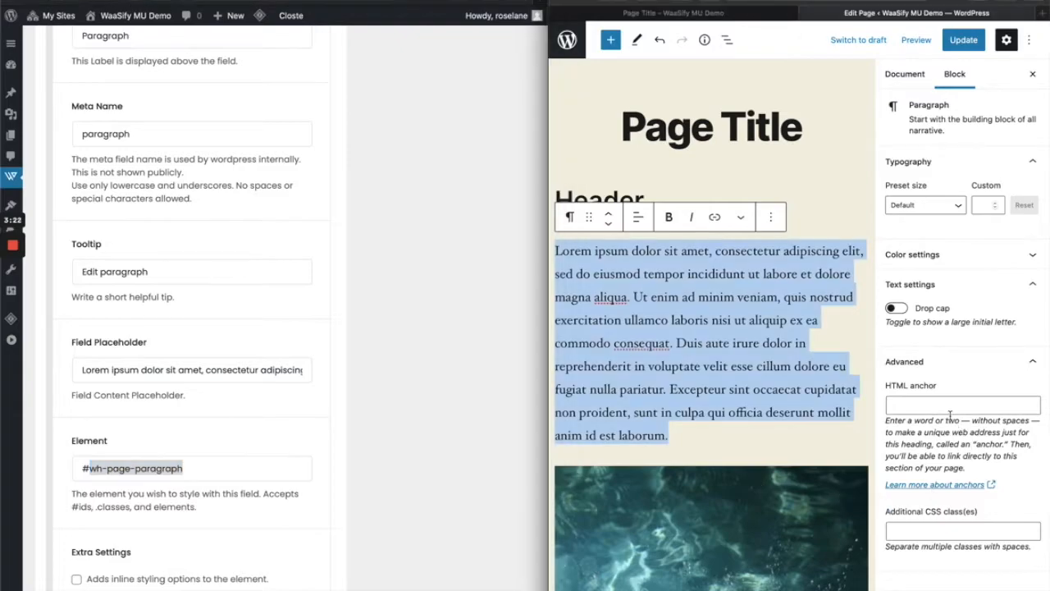
type("wh-page-paragraph")
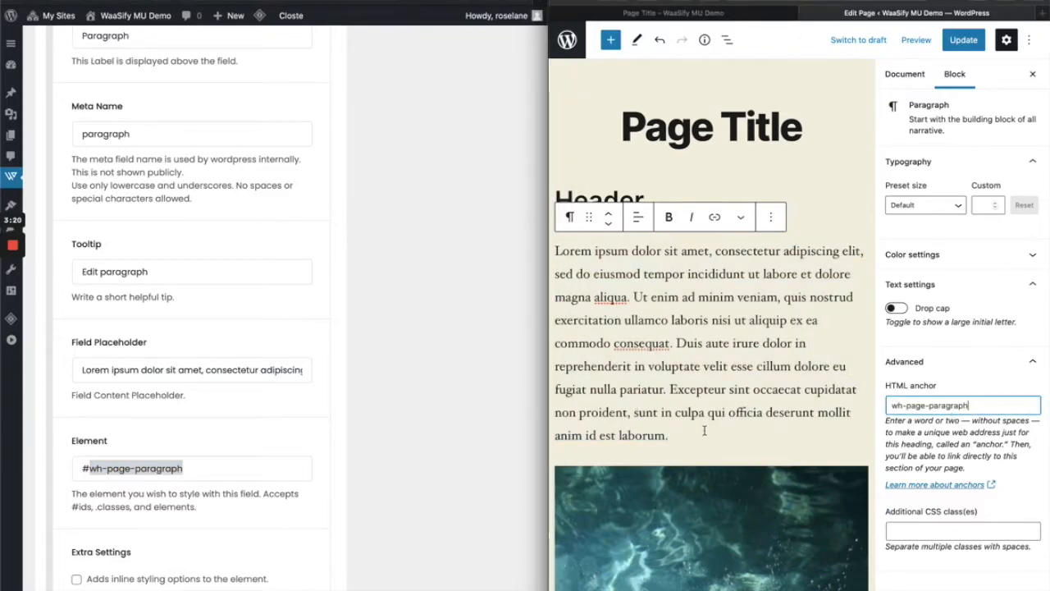
scroll("down", 3)
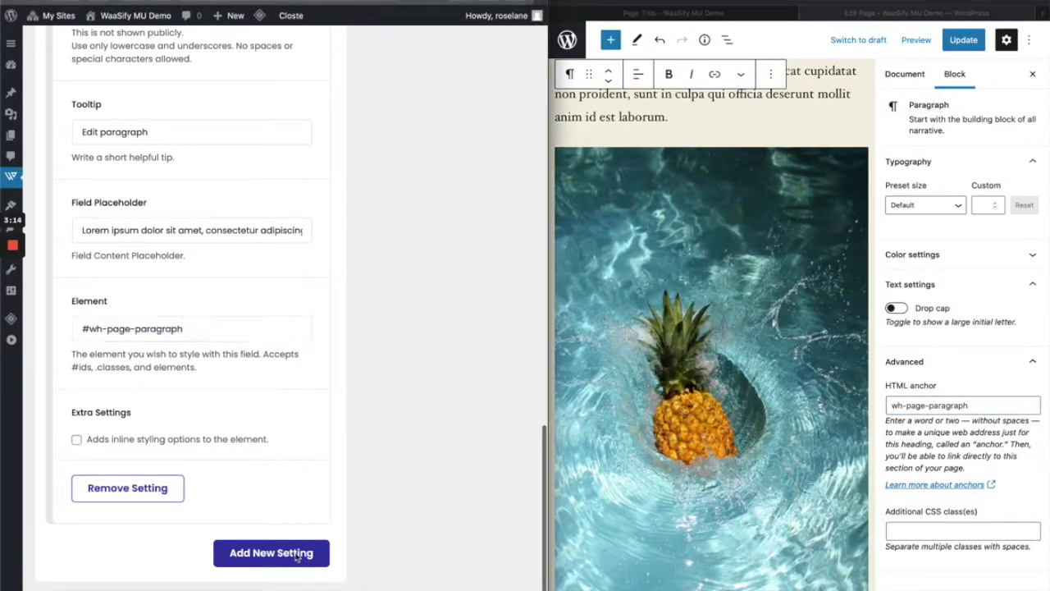
- Add a third Image Upload setting labelled Image with meta name image
left_click(271, 552)
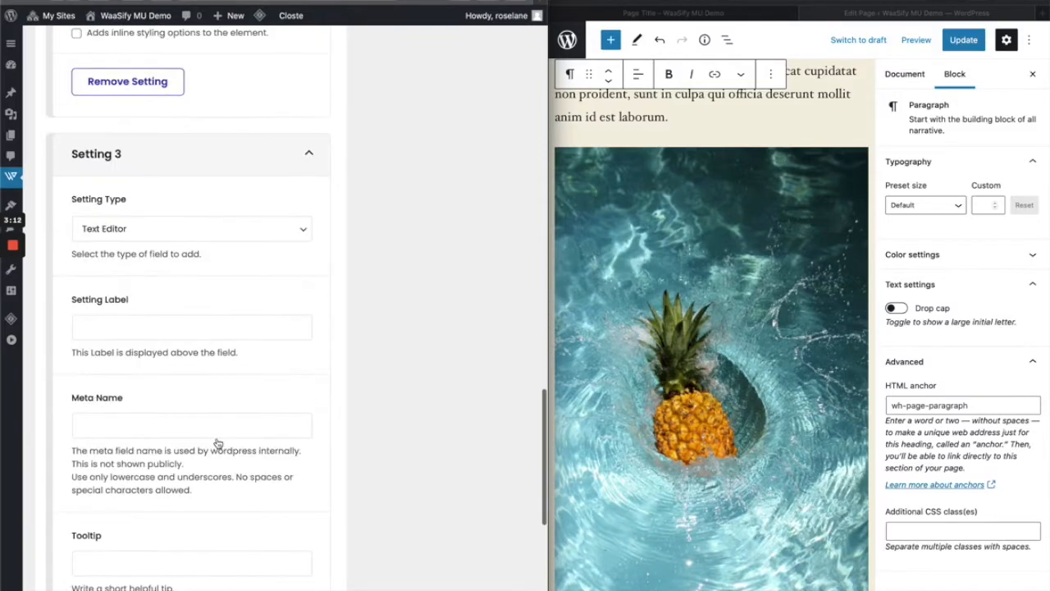
left_click(191, 228)
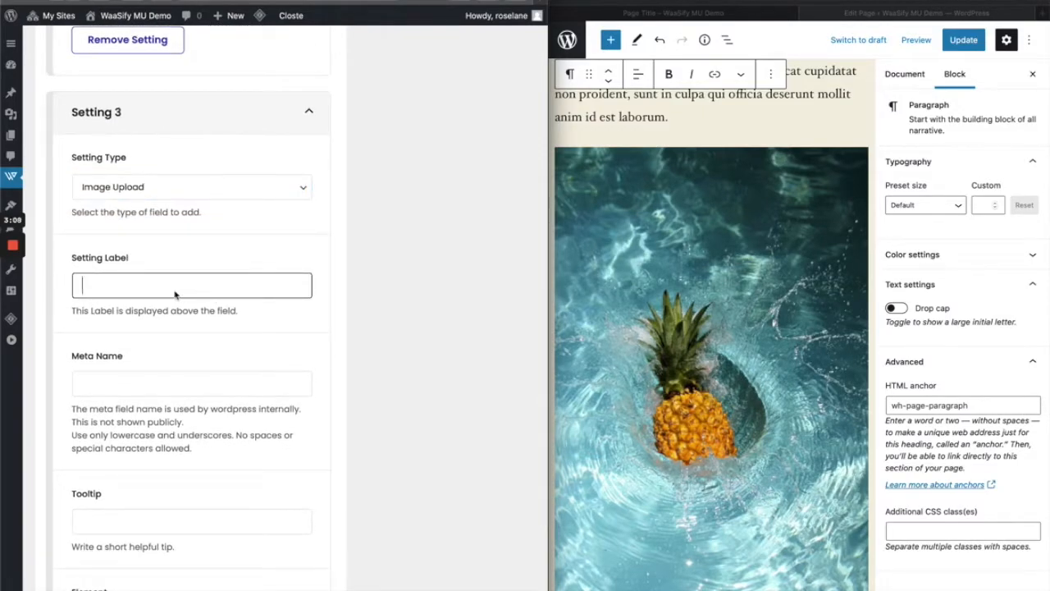
type("Imag")
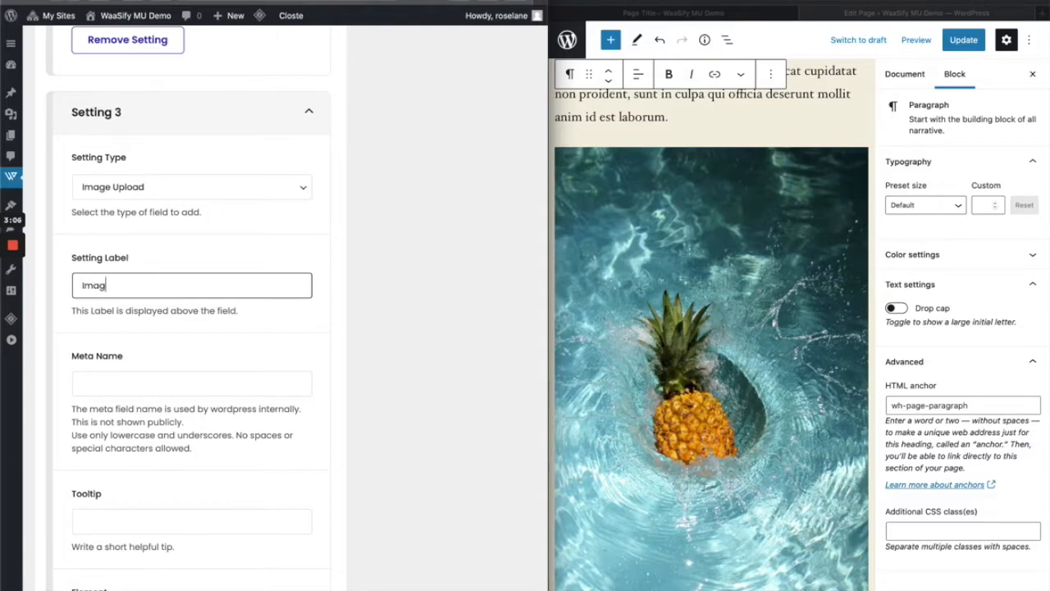
left_click(191, 383)
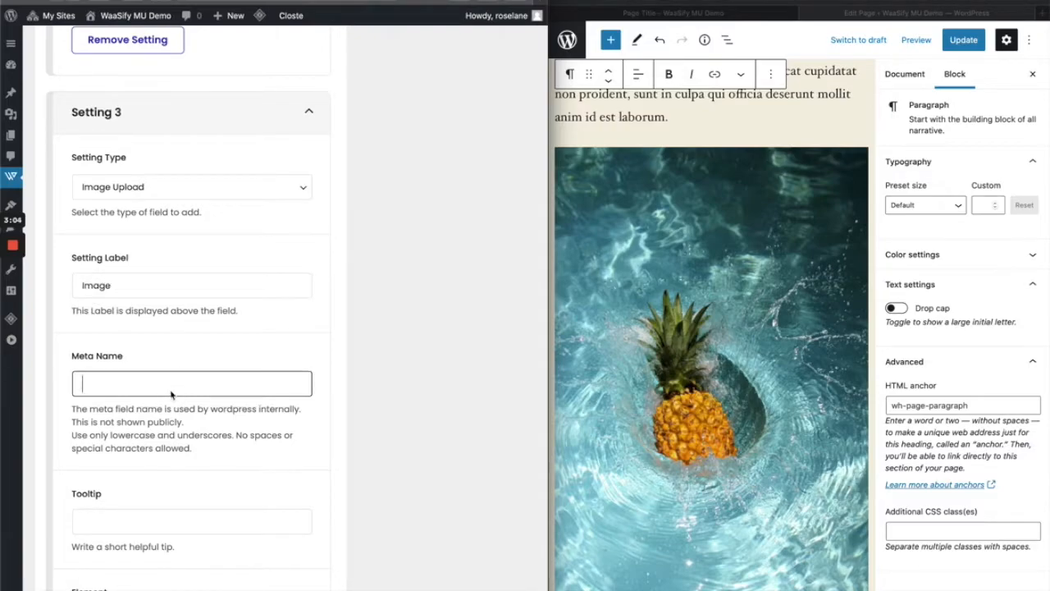
type("image")
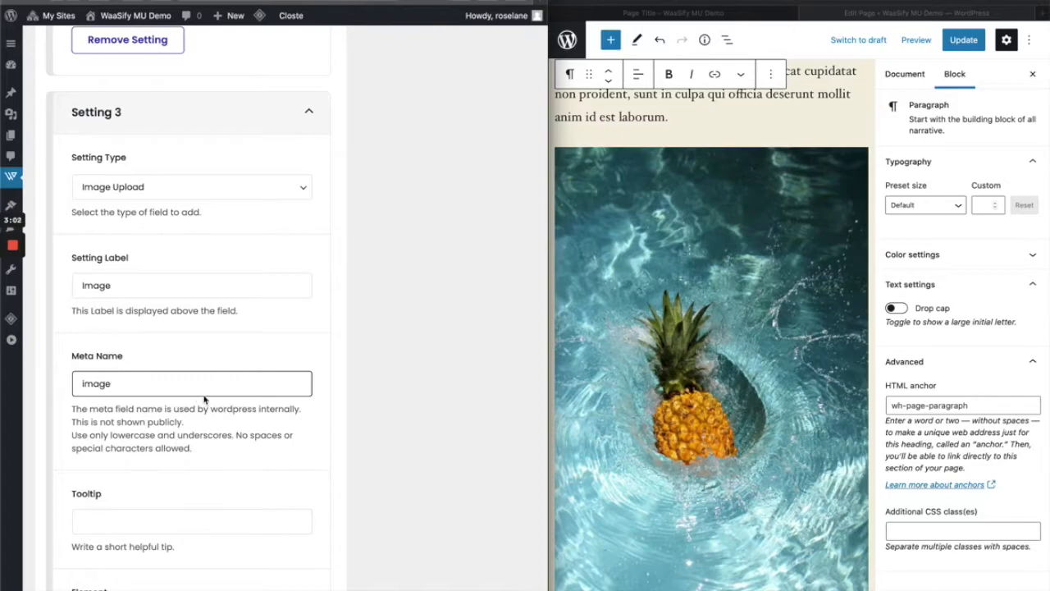
scroll("down", 3)
type("Replace image")
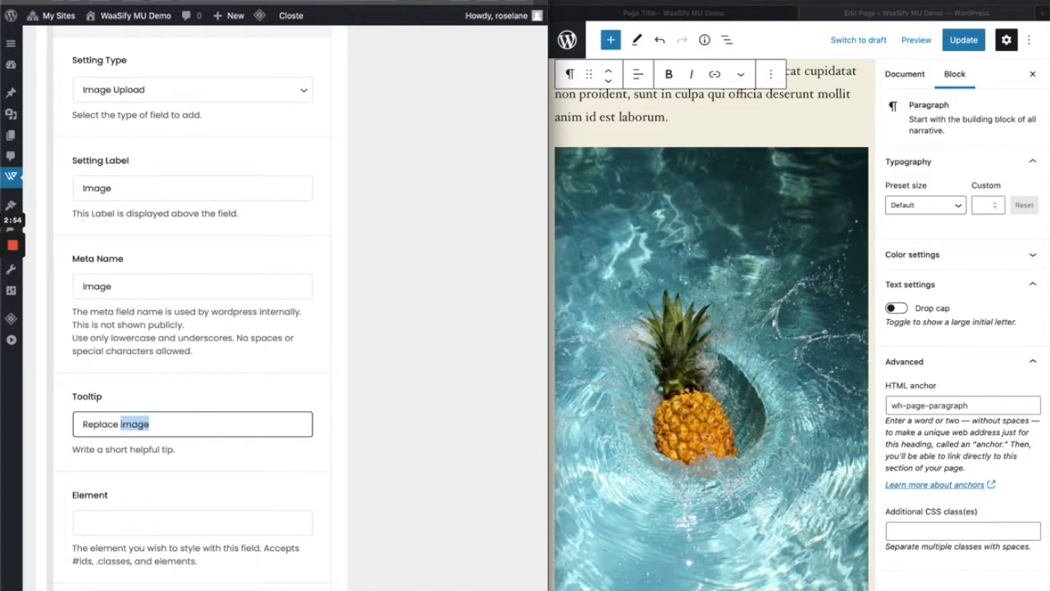
- Set element #wh-page-image, anchor the pineapple image wh-page-image, and enable inline styling
left_click(192, 522)
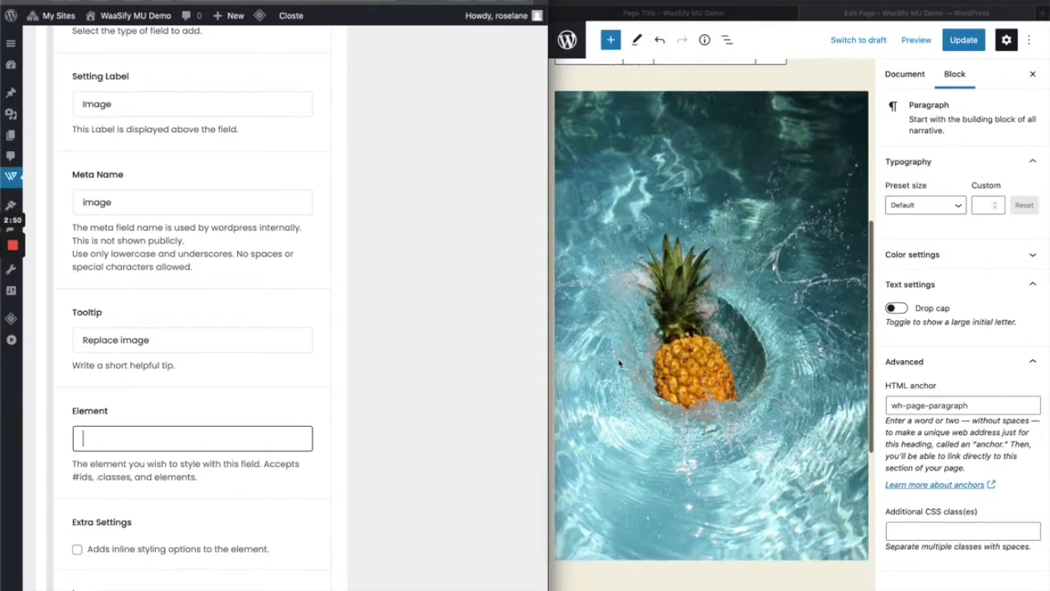
left_click(962, 404)
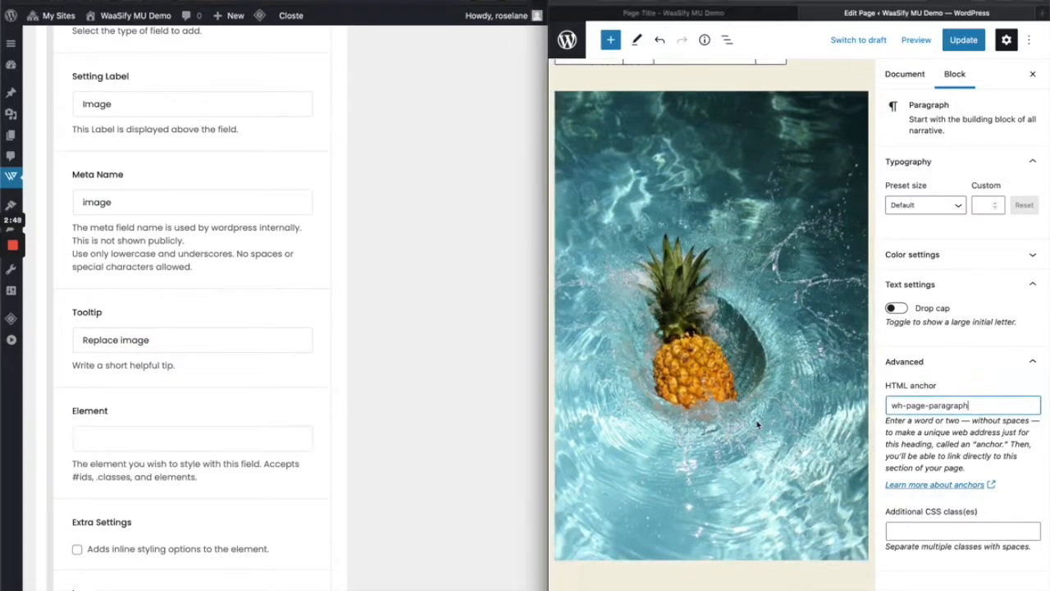
left_click(711, 328)
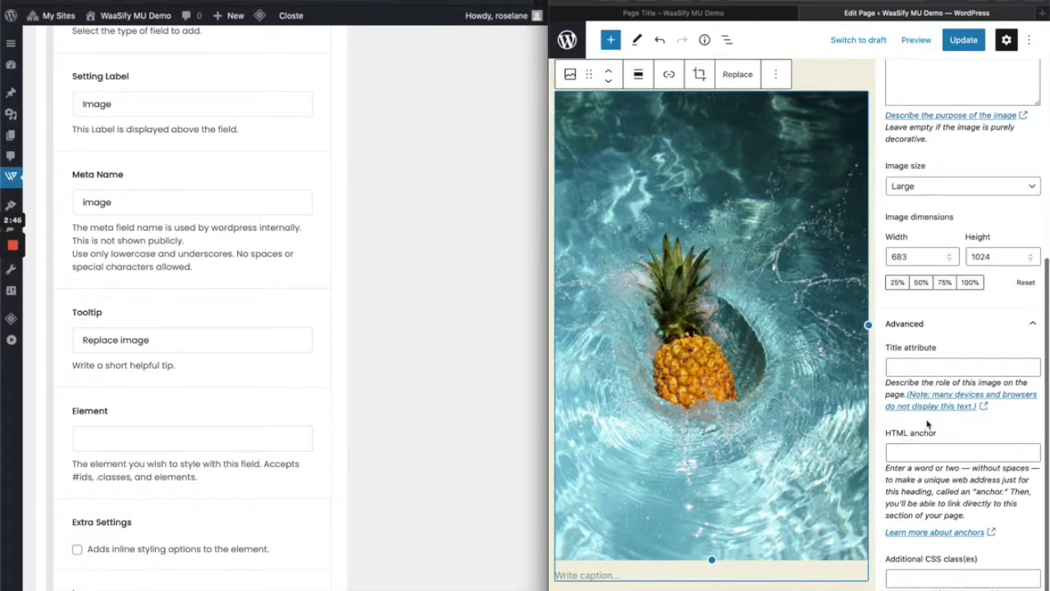
left_click(192, 437)
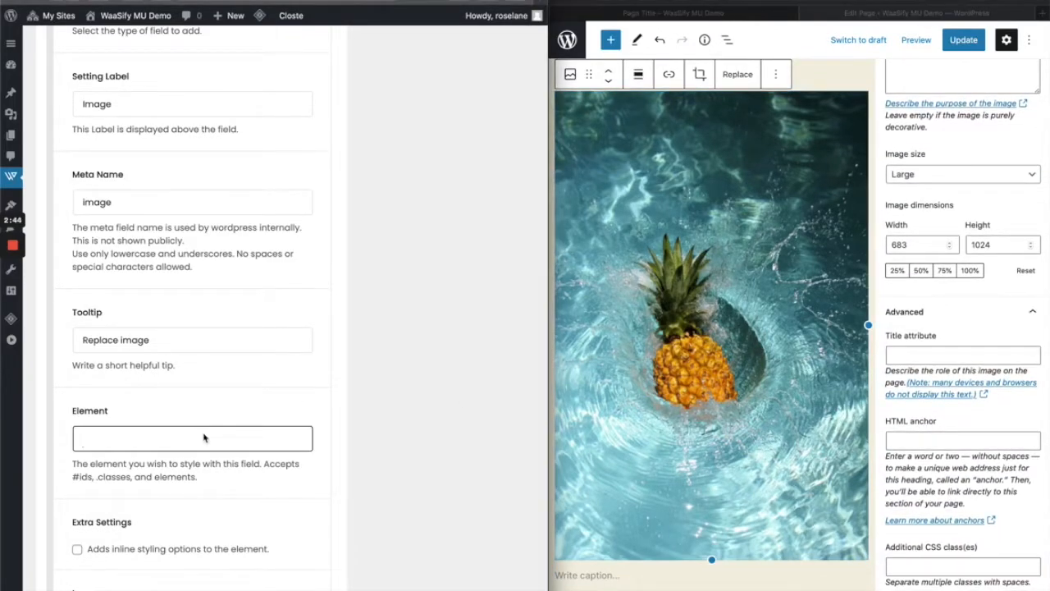
type("#wh-page")
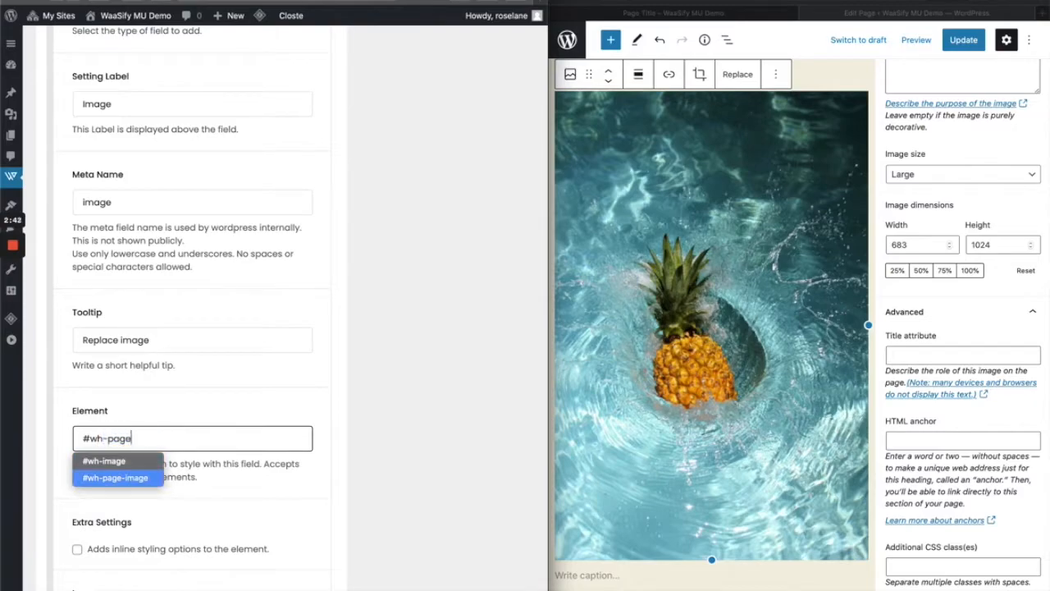
left_click(115, 478)
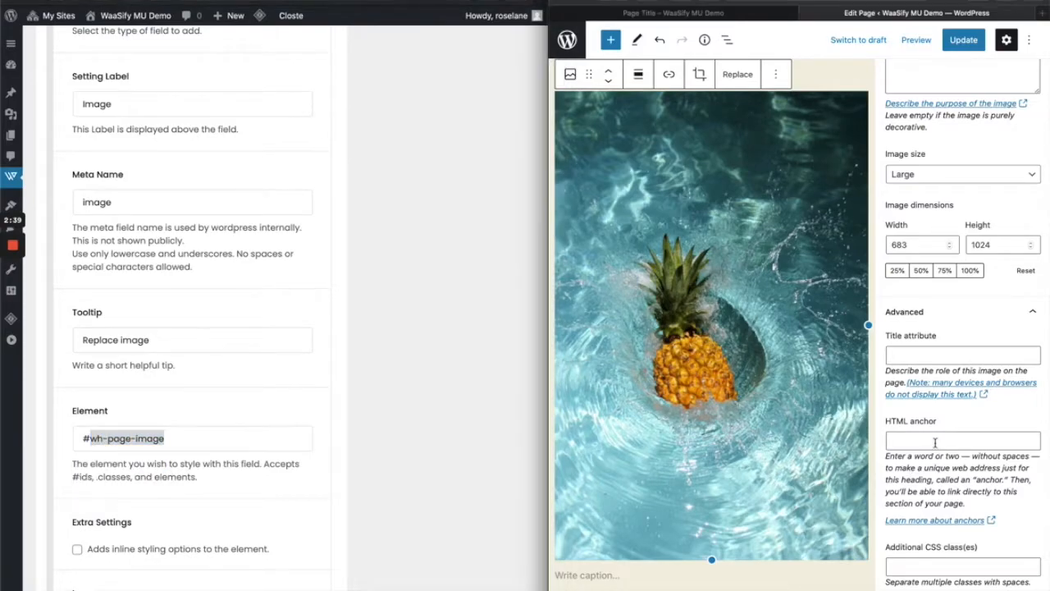
type("wh-page-image")
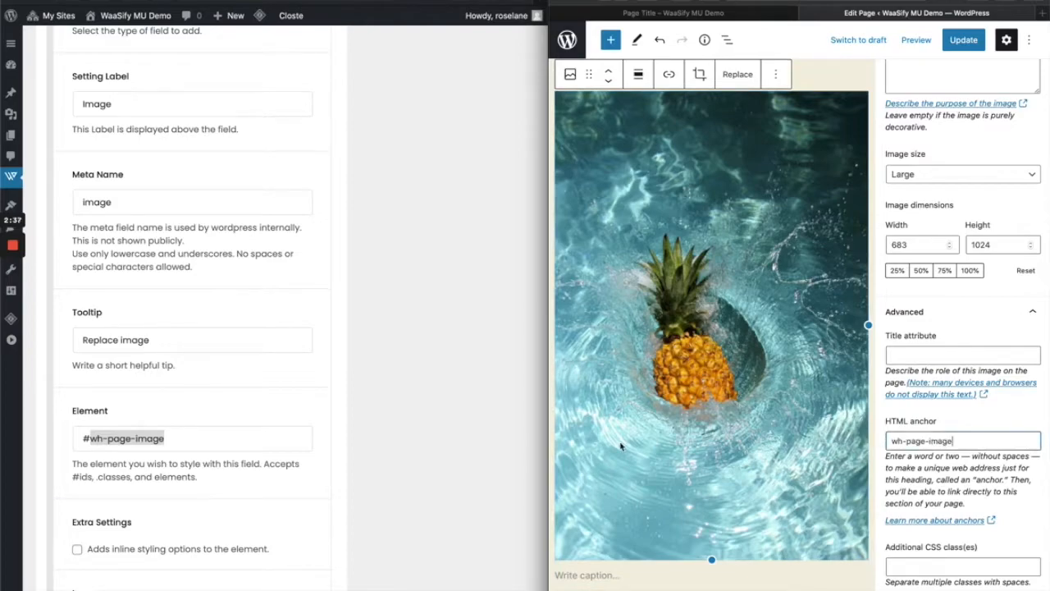
scroll("down", 3)
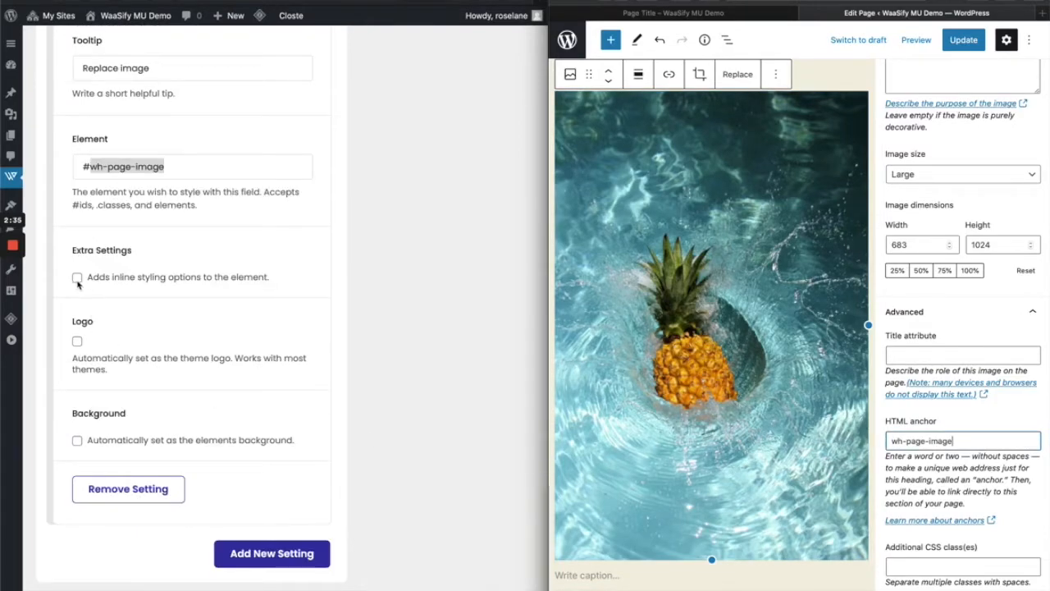
left_click(77, 277)
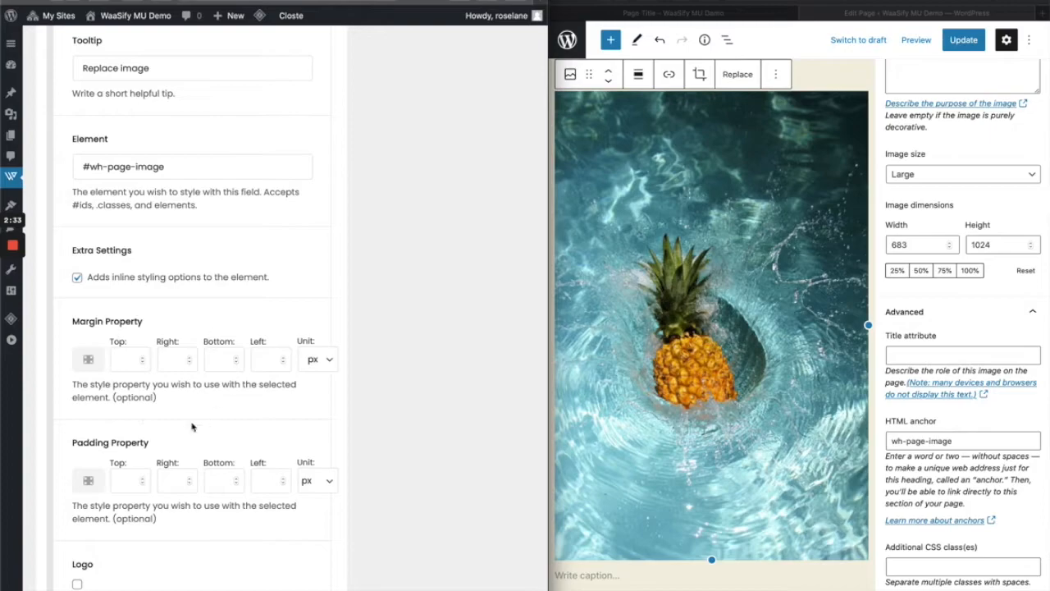
scroll("down", 3)
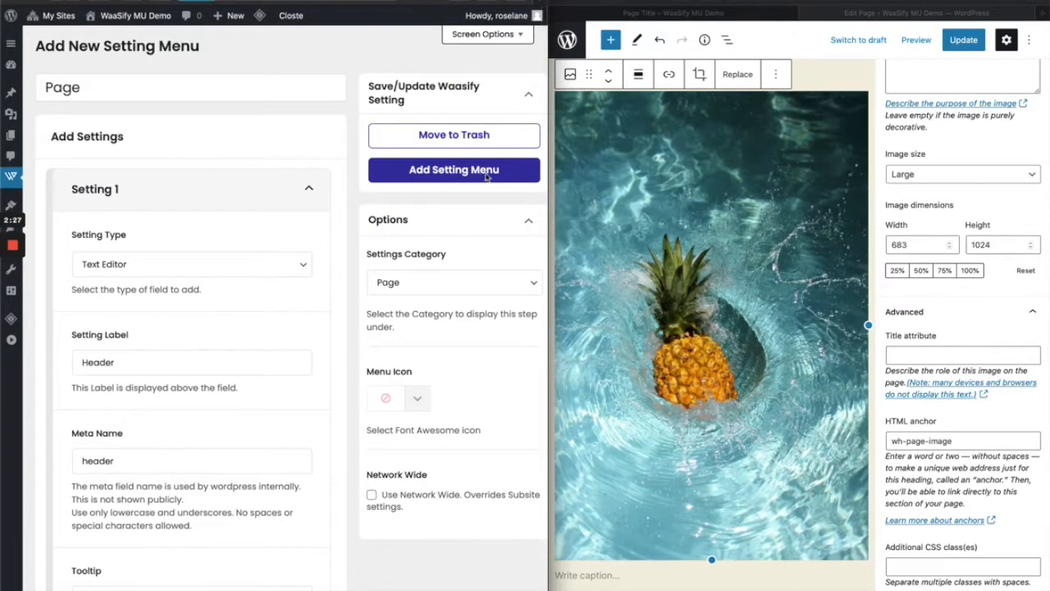
- Publish the Page setting menu and update the page in the block editor
left_click(454, 169)
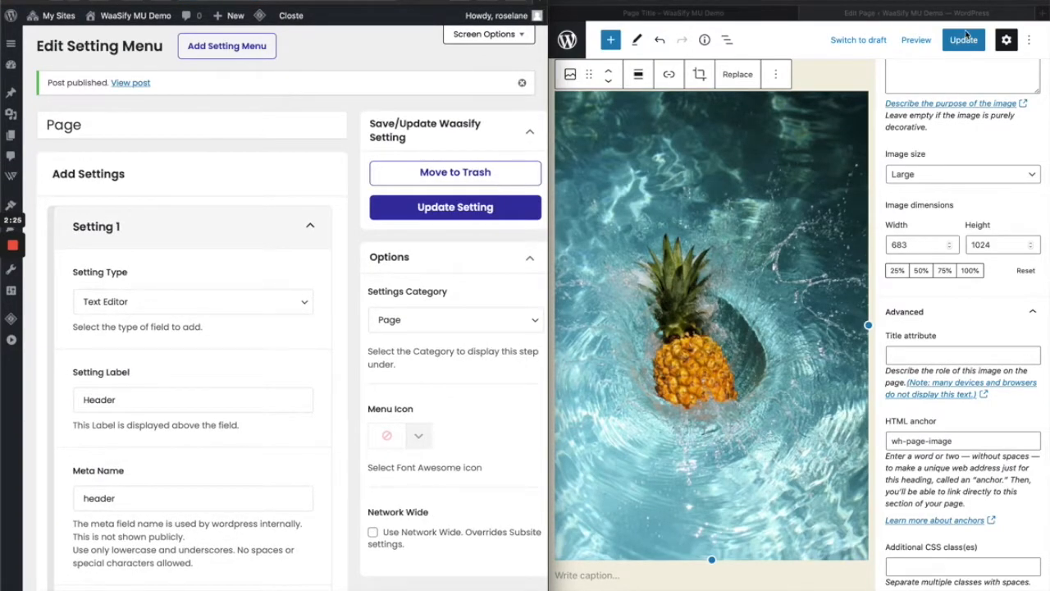
left_click(963, 40)
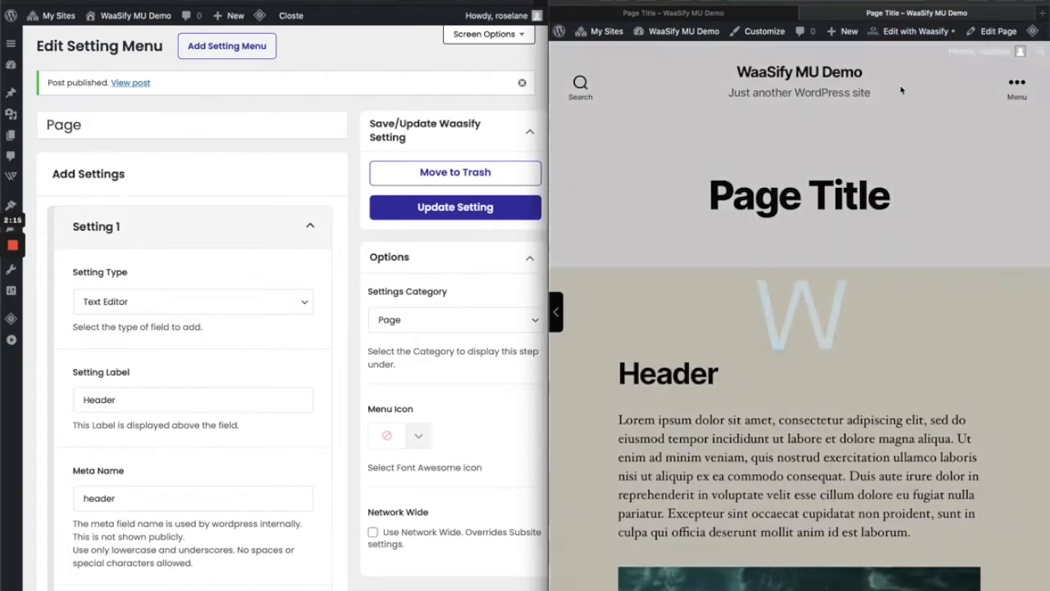
- Retype the heading as 'WaaSify Rocks!' and append 'I can add more text here as well'
left_click(667, 373)
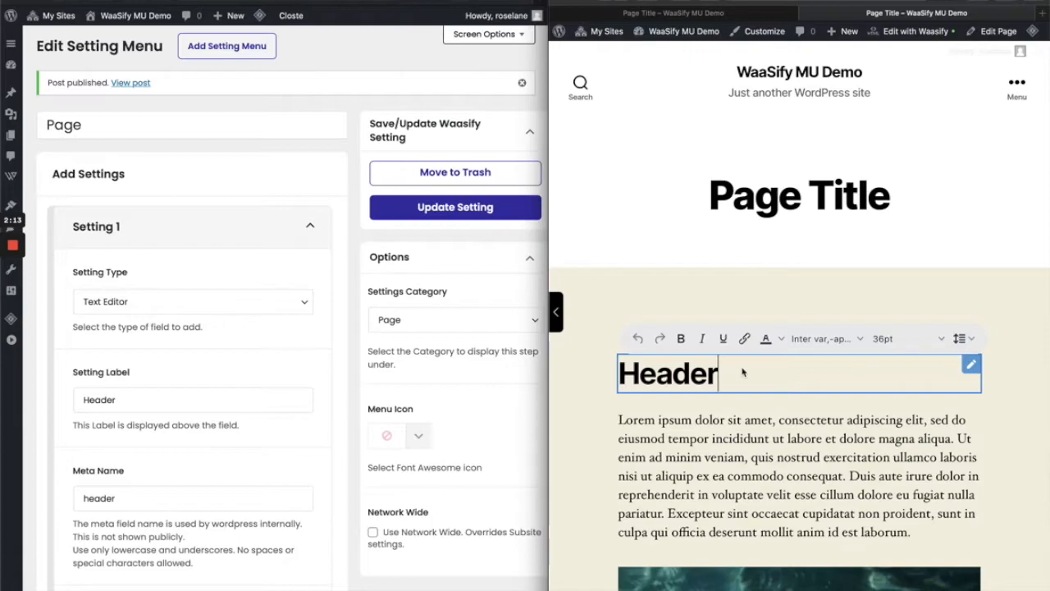
double_click(666, 373)
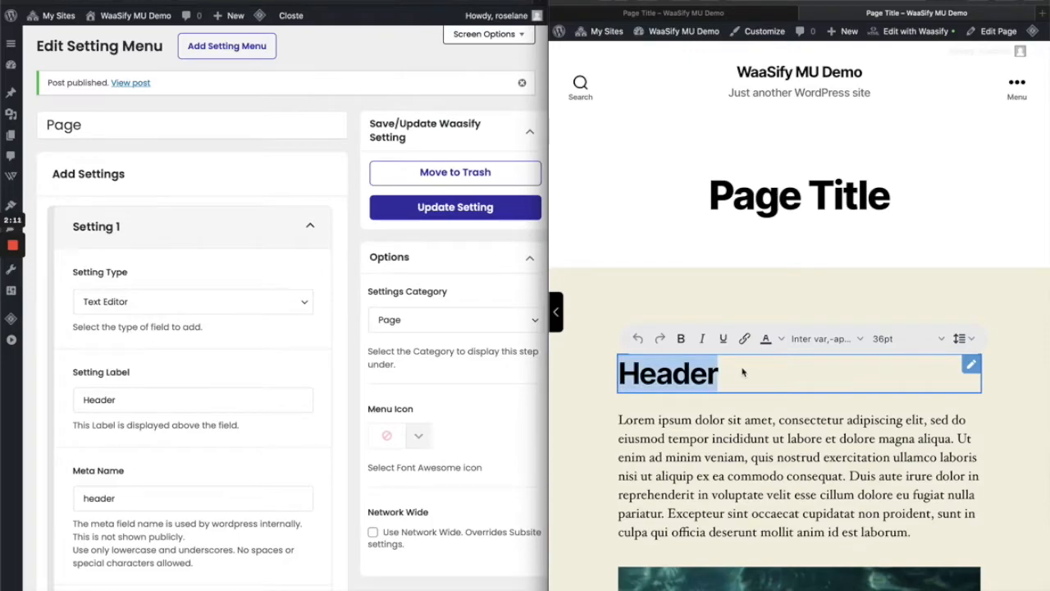
type("WaaSify Rocks")
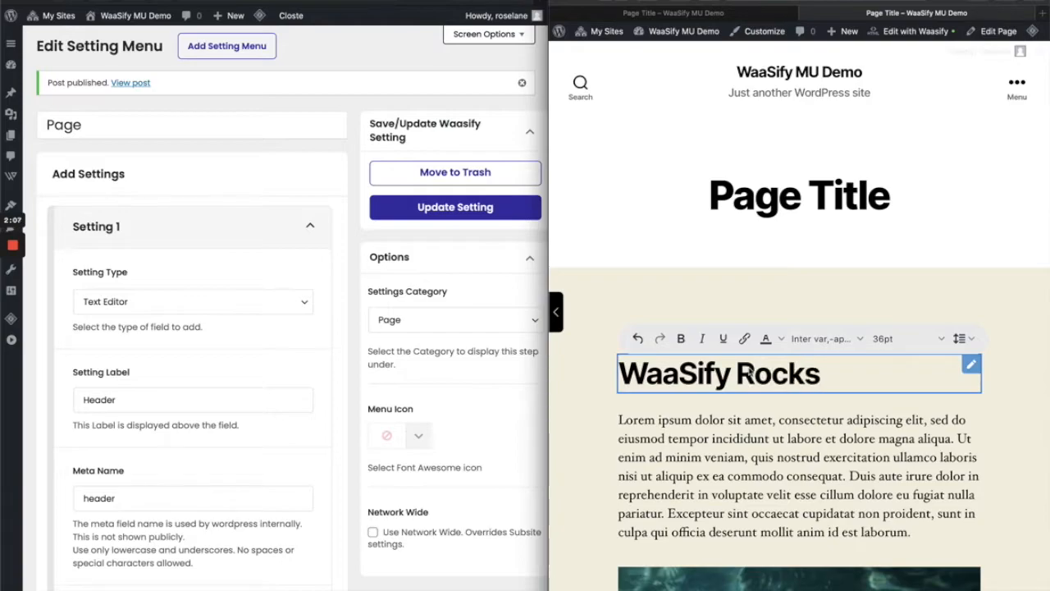
type("!")
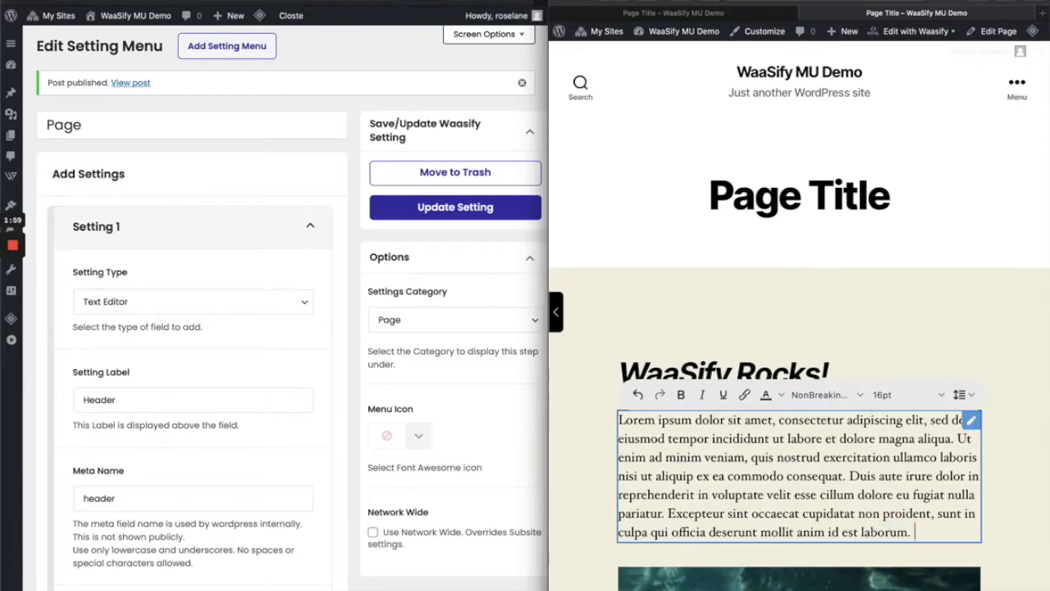
type("I can add more")
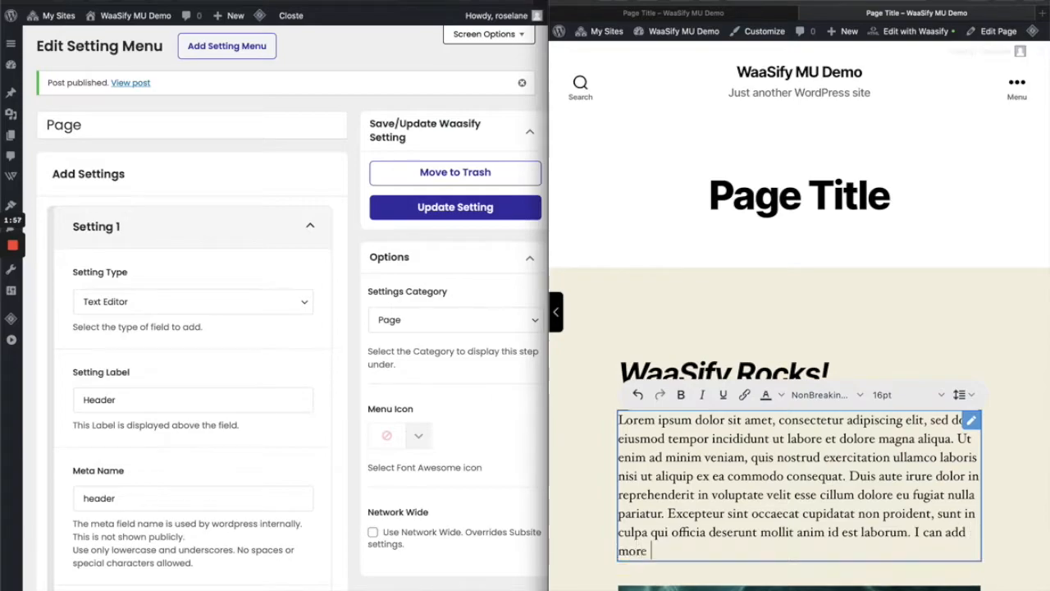
type("text here")
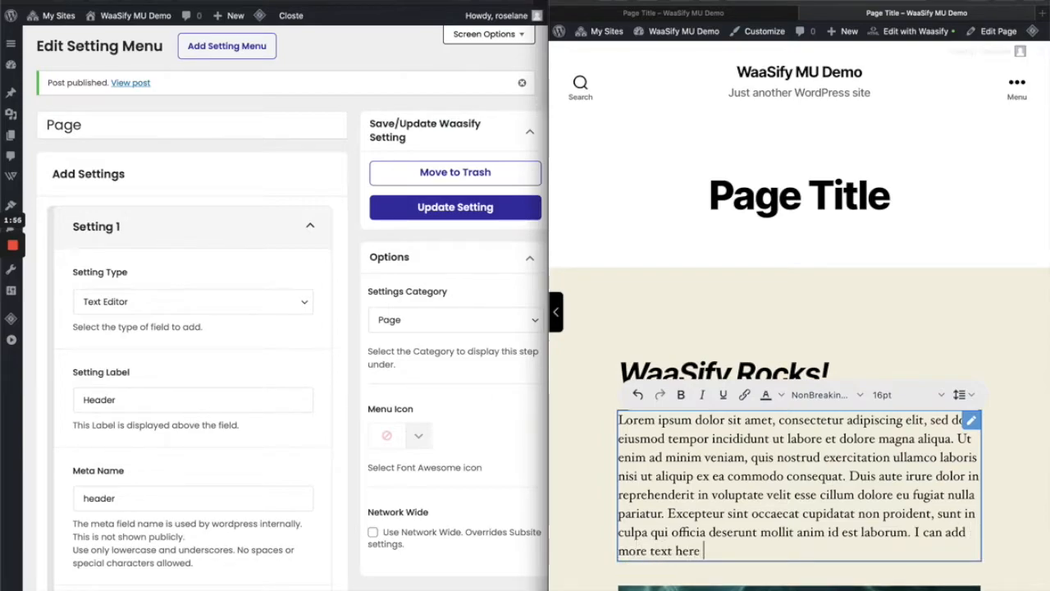
type("as well!")
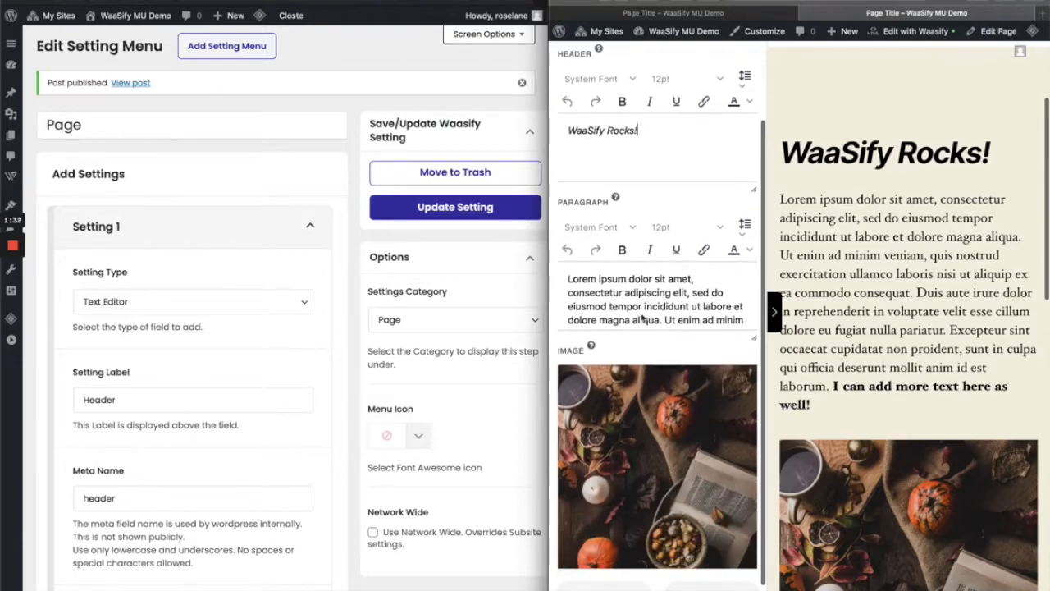
- Save the edited front-end page content, confirming the Save Content dialog
scroll("down", 3)
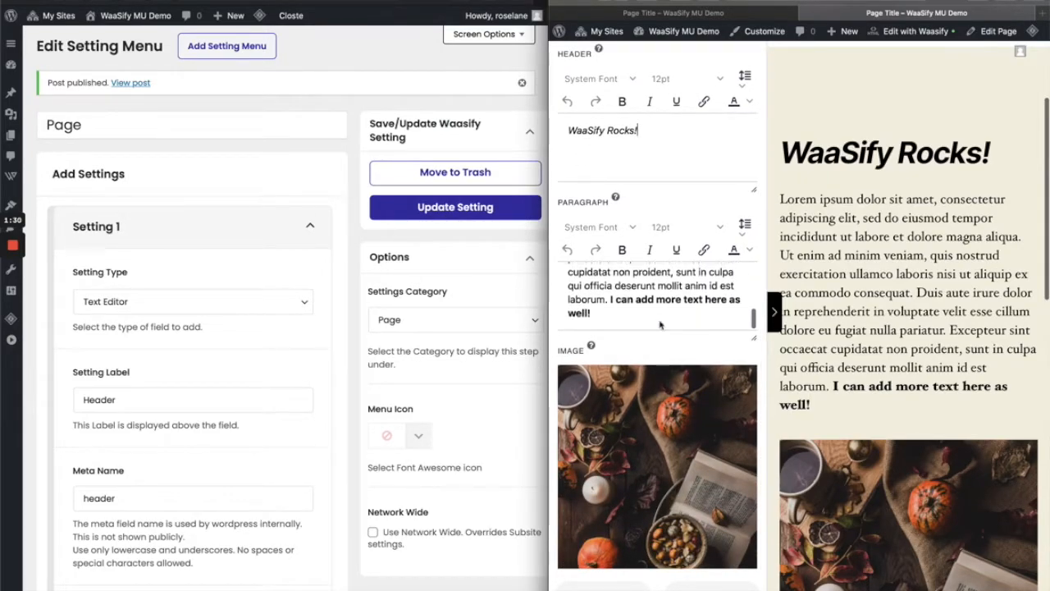
scroll("down", 3)
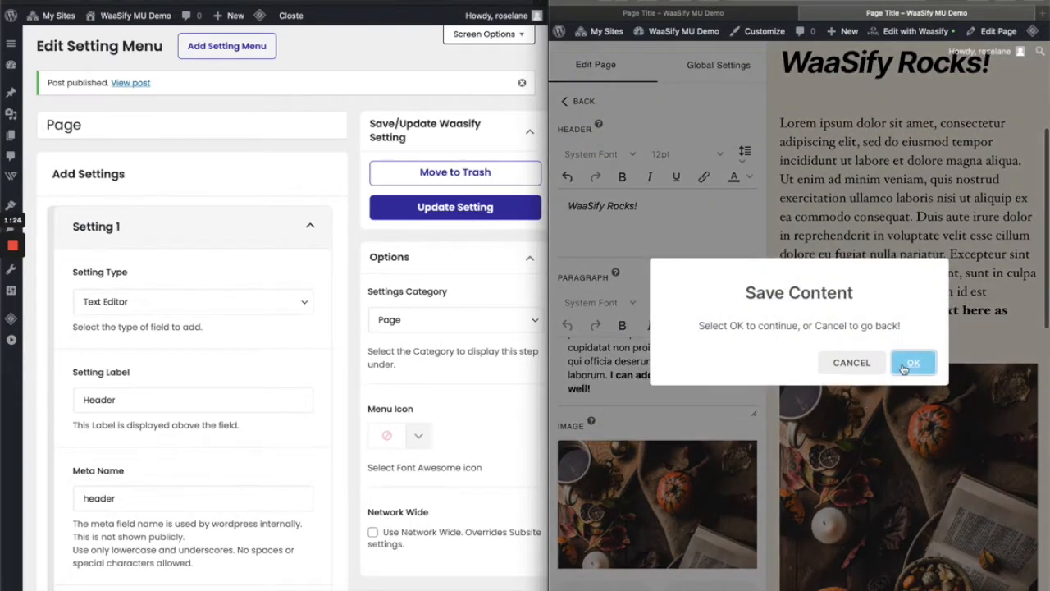
left_click(912, 363)
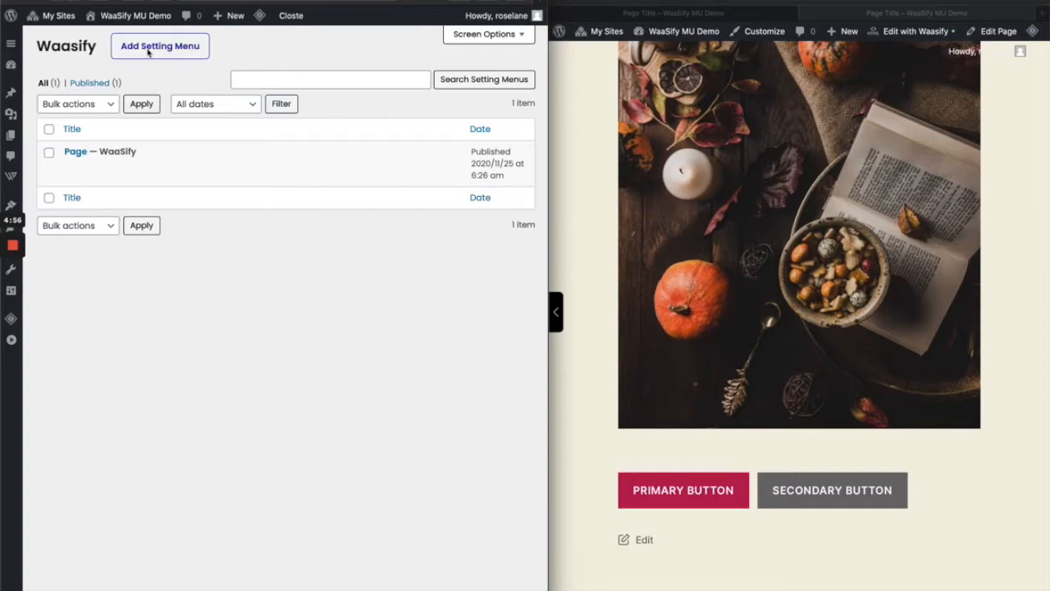
- Start a new setting menu filed under the Global settings category
left_click(159, 45)
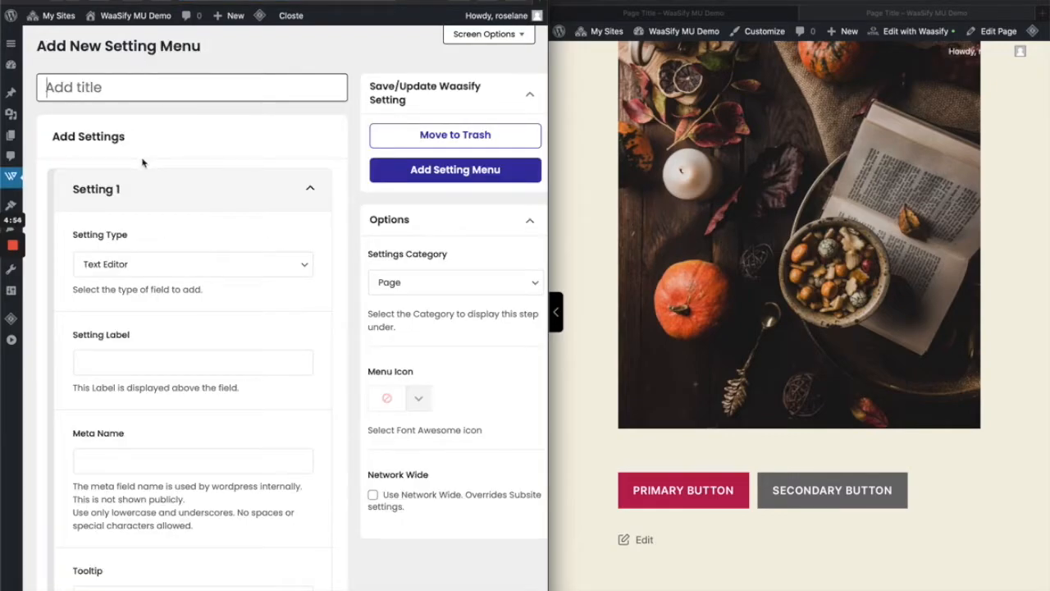
left_click(453, 281)
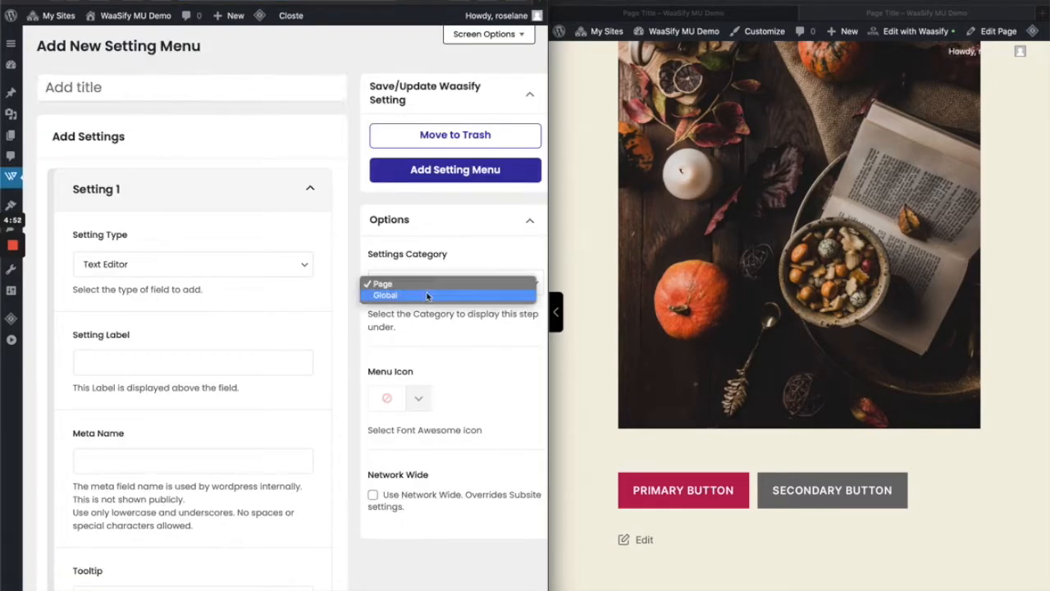
left_click(385, 295)
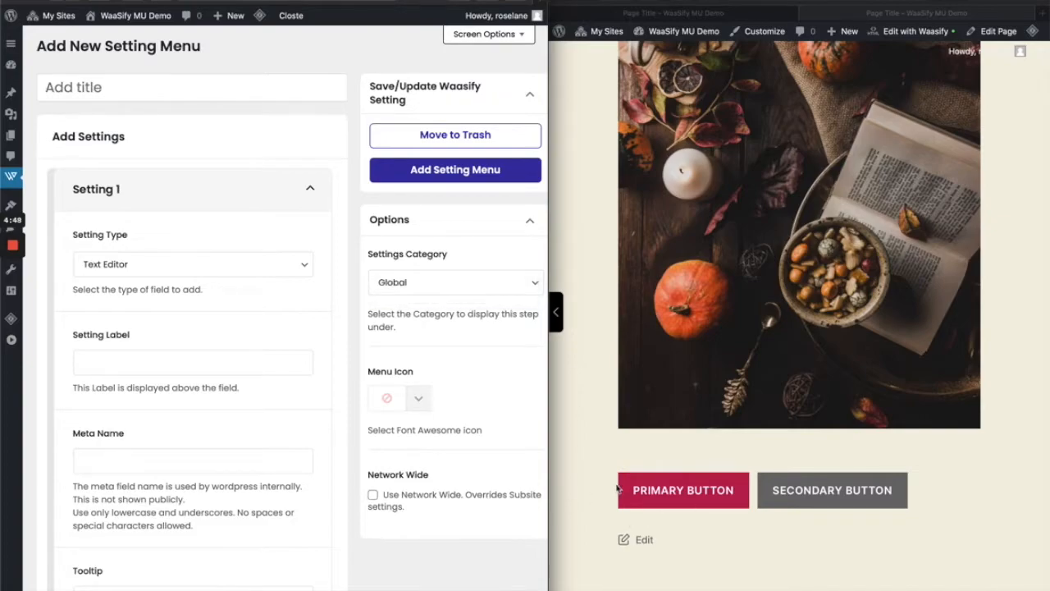
left_click(192, 263)
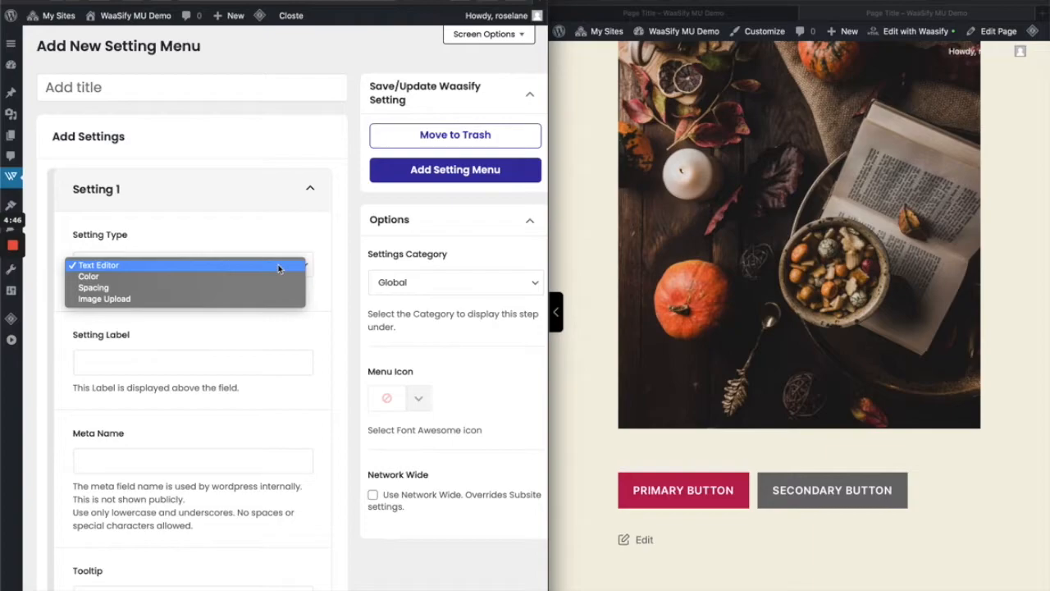
- Make the first setting a Color field 'Primary Button Color' with meta name primary_button_color
left_click(87, 276)
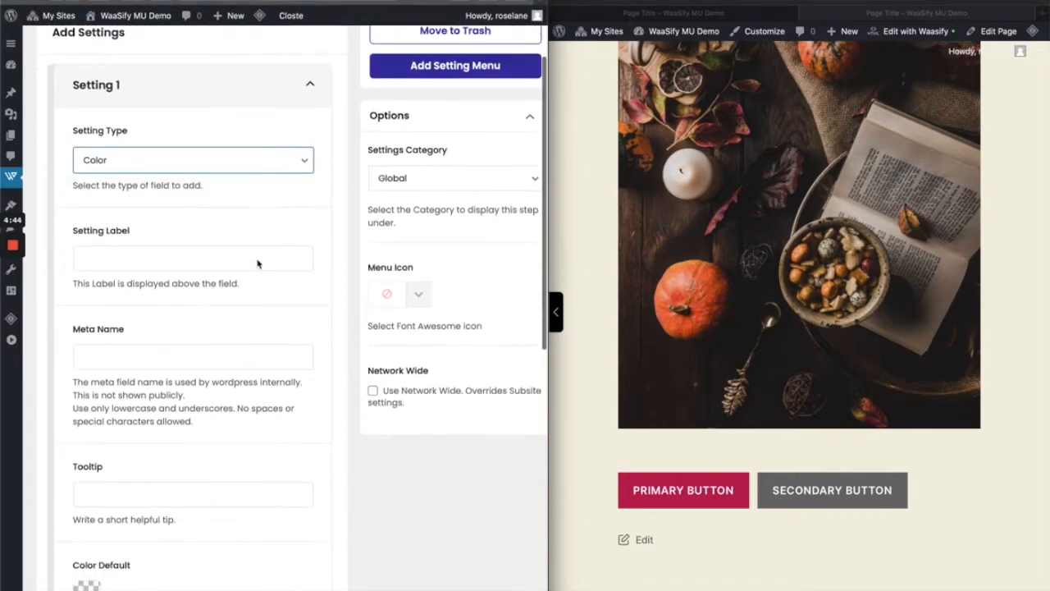
left_click(193, 258)
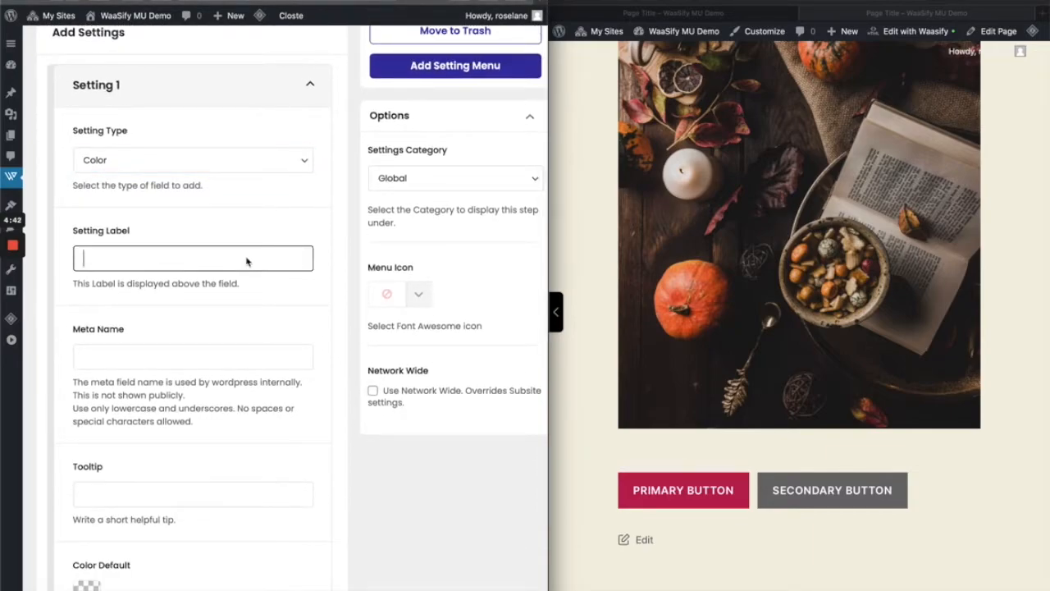
type("Primary Button Color")
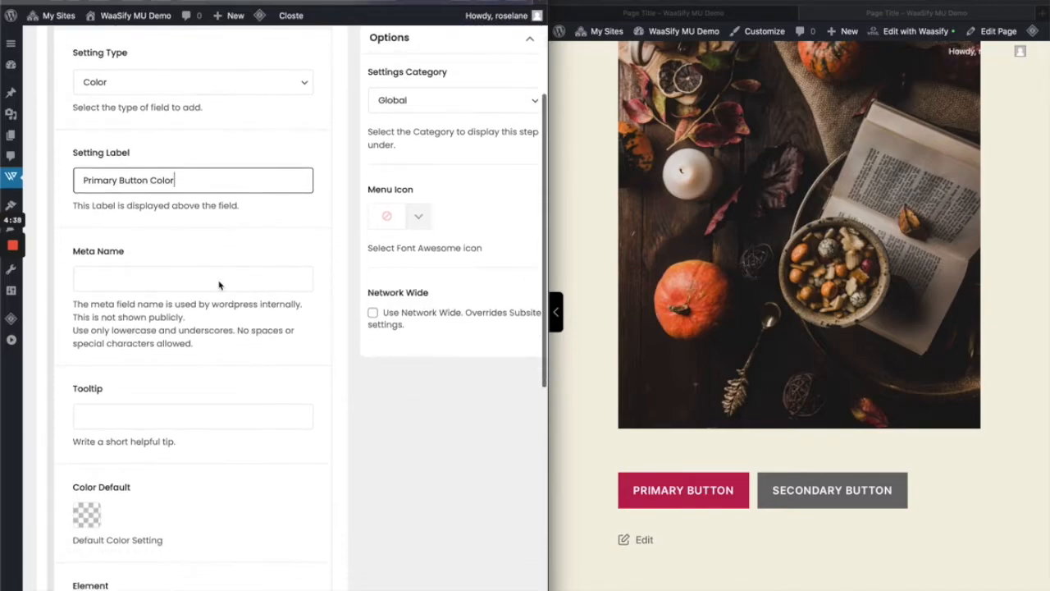
type("primary_button_color")
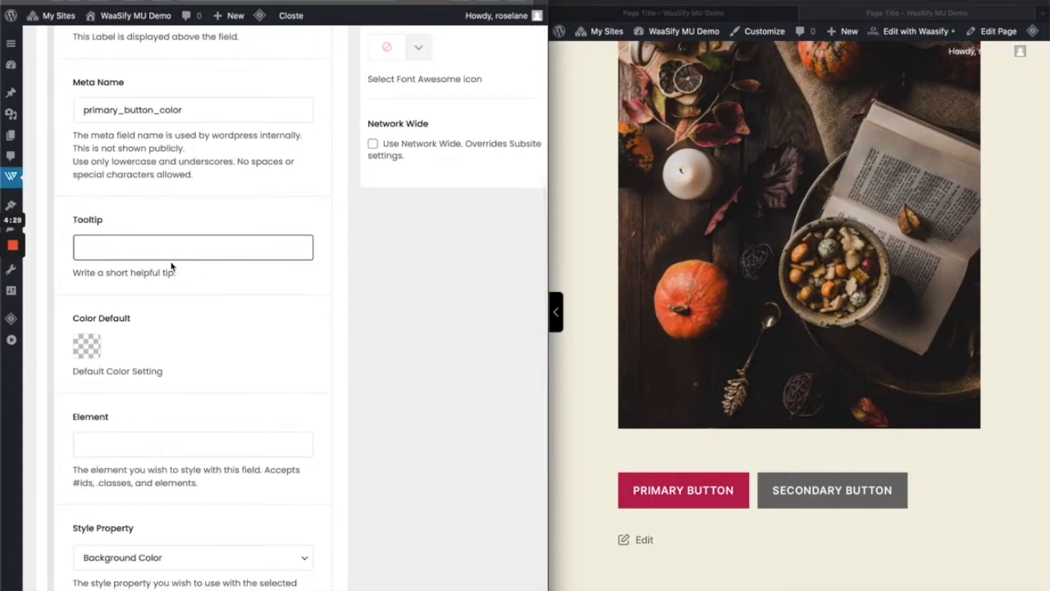
- Add a tooltip about the site-wide primary button color and a blue default color
type("Eid")
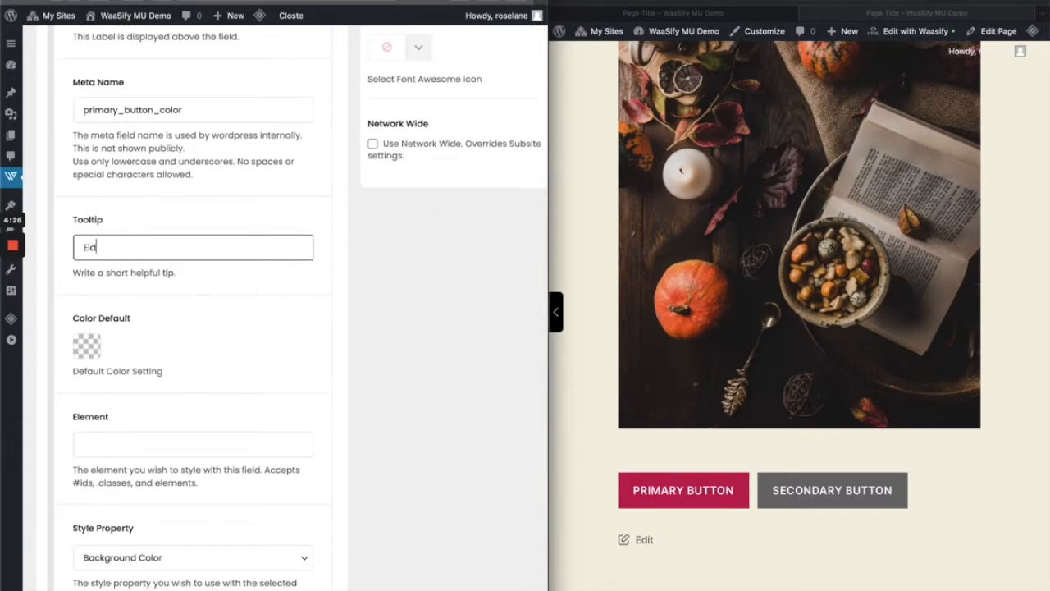
type("Edit")
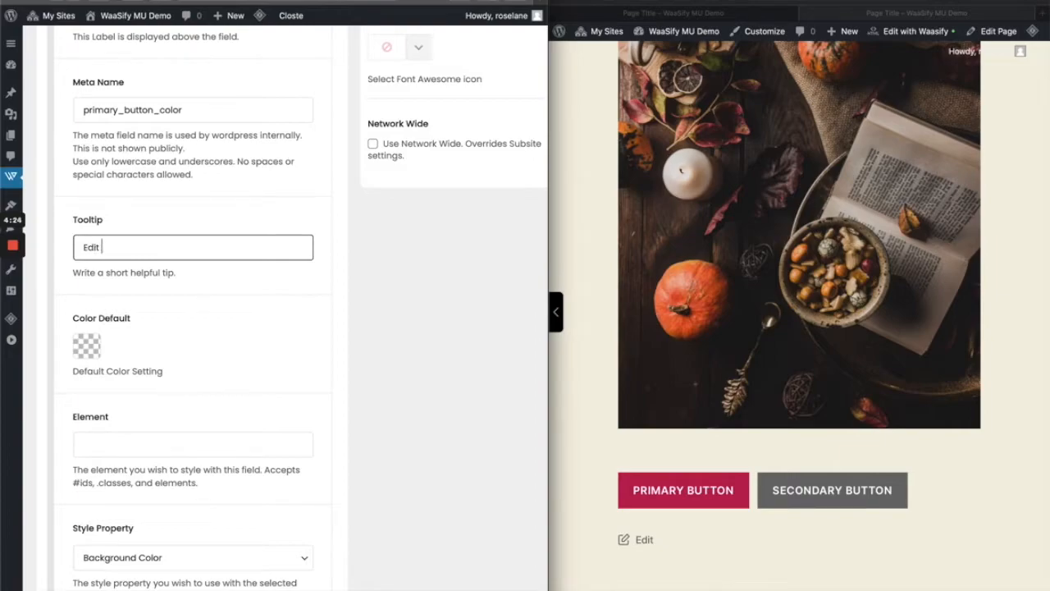
type("the")
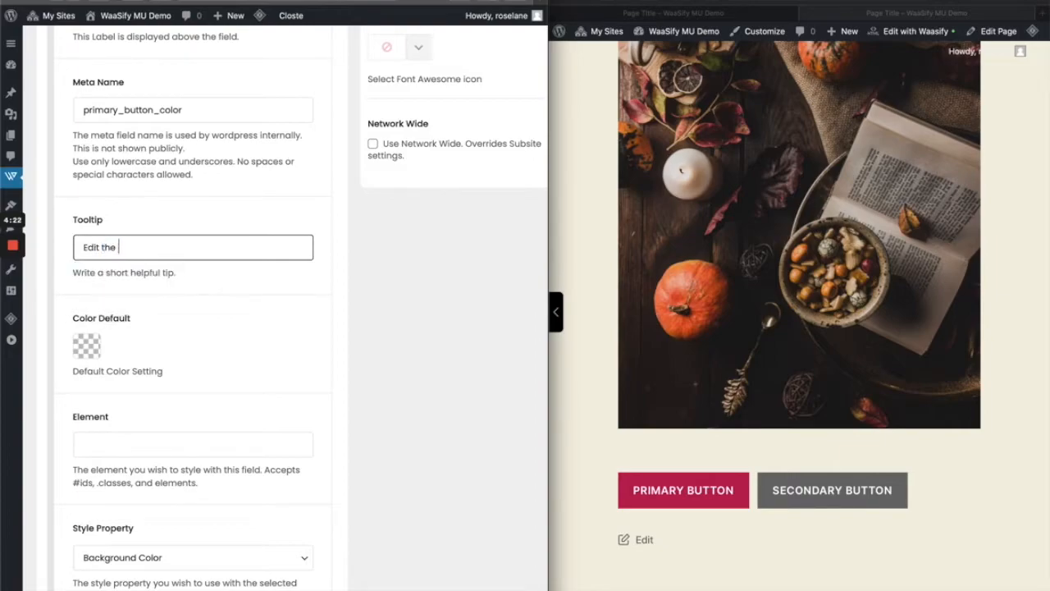
type("primary but")
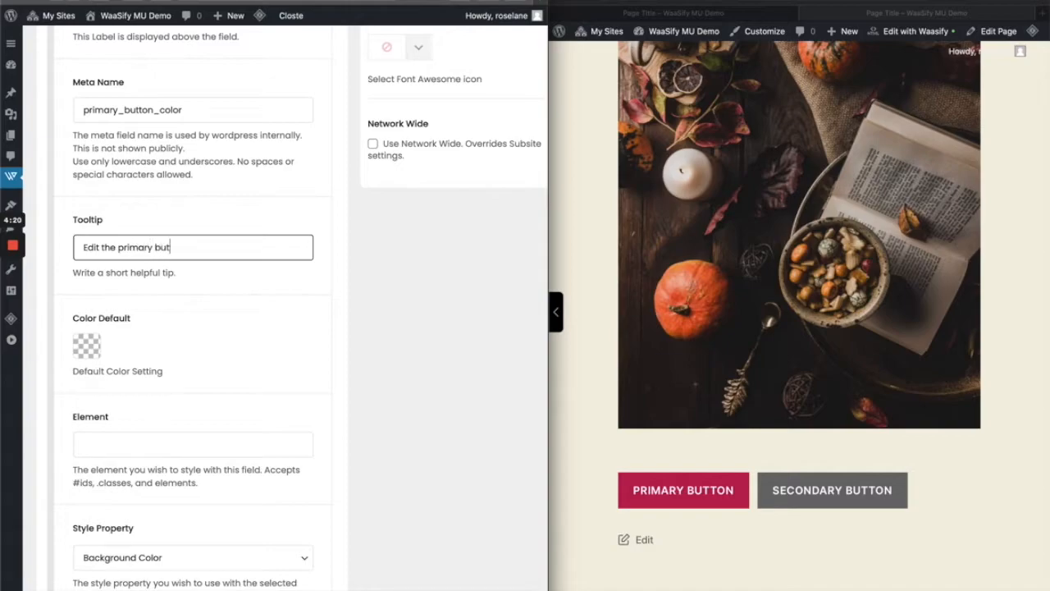
type("ton color for entire site")
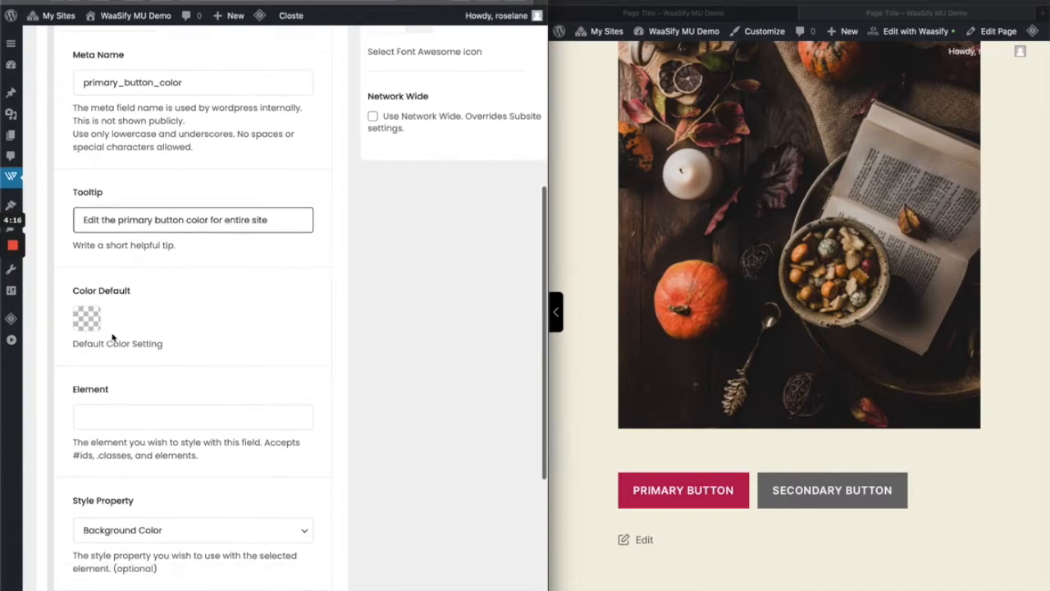
left_click(87, 318)
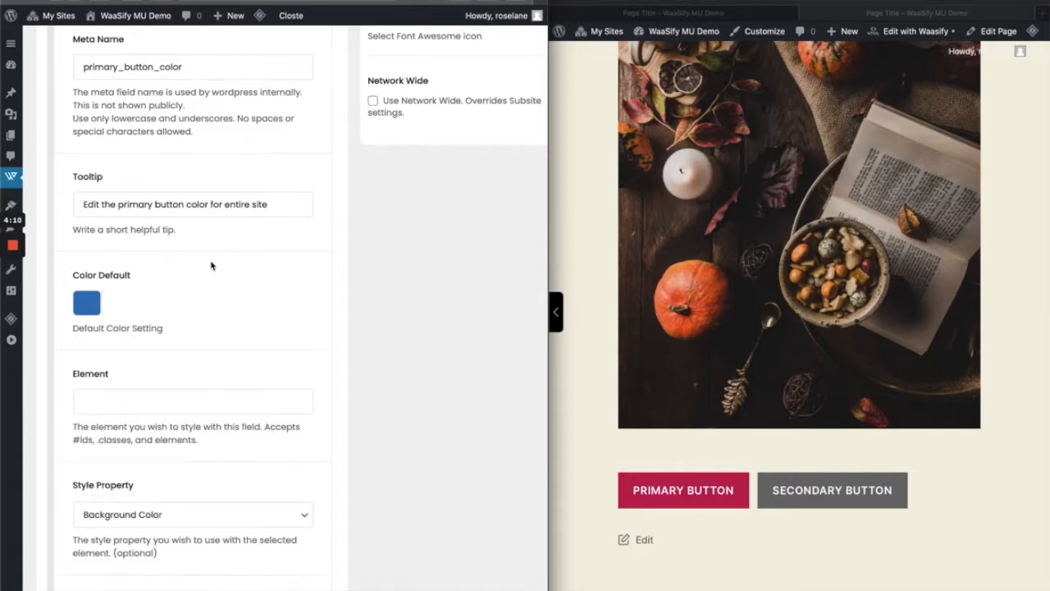
scroll("down", 3)
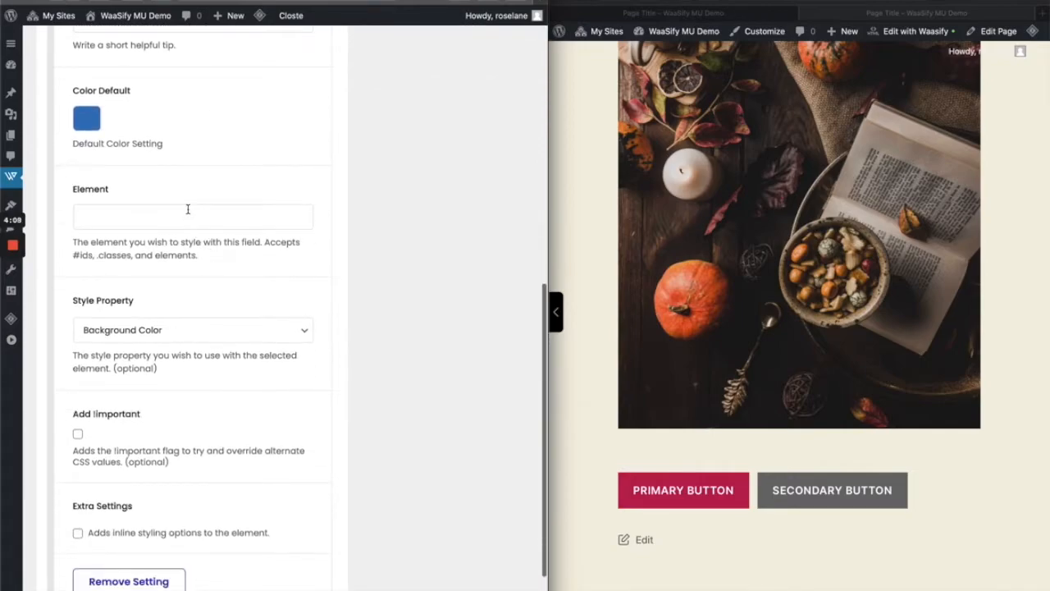
left_click(193, 217)
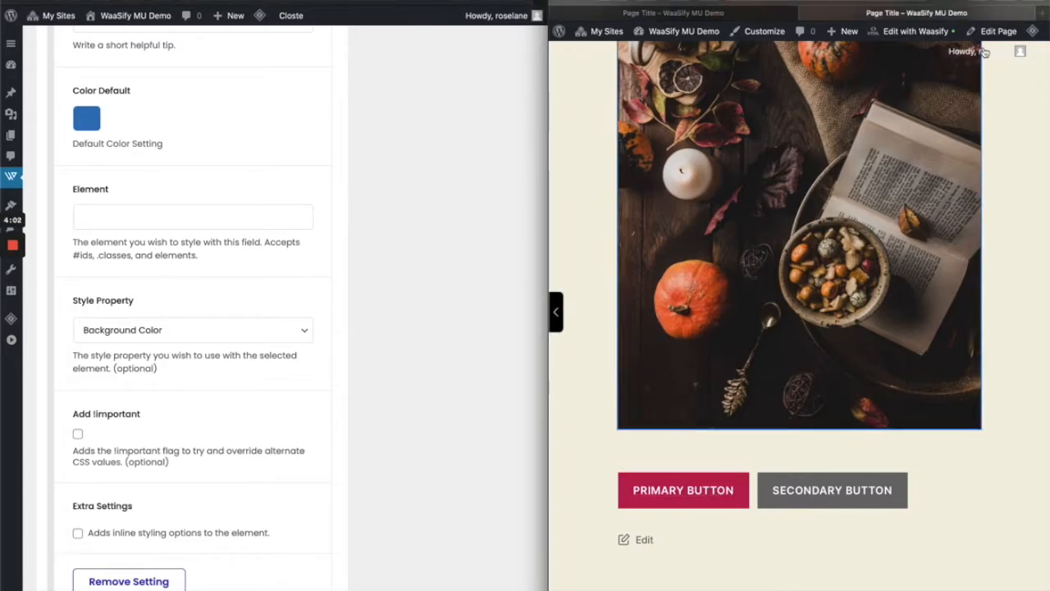
- Target the Primary Button Color element at .wh-primary-button-color .wp-block-button__link
left_click(998, 31)
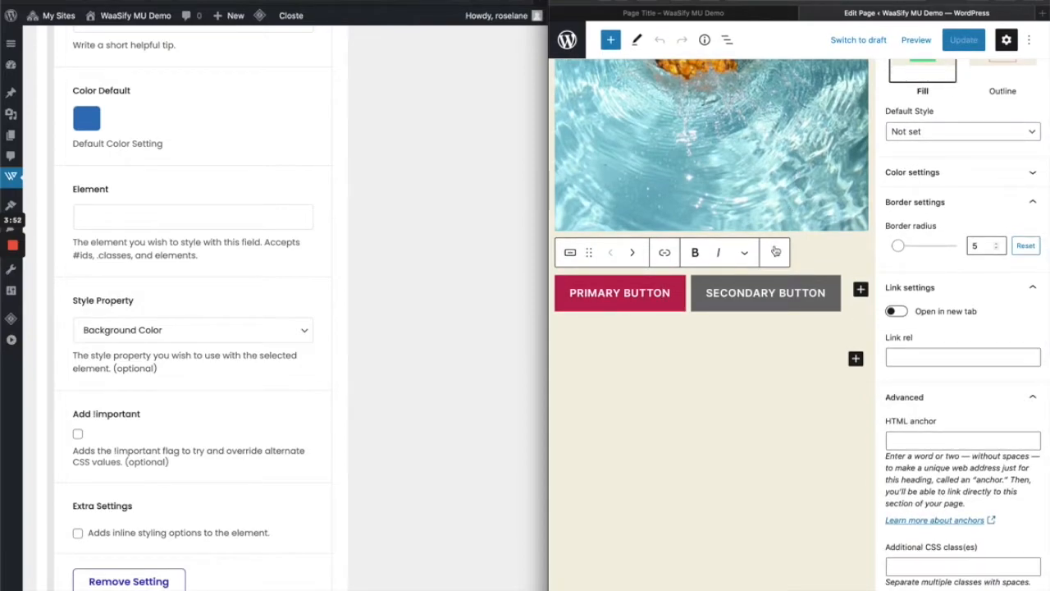
left_click(774, 252)
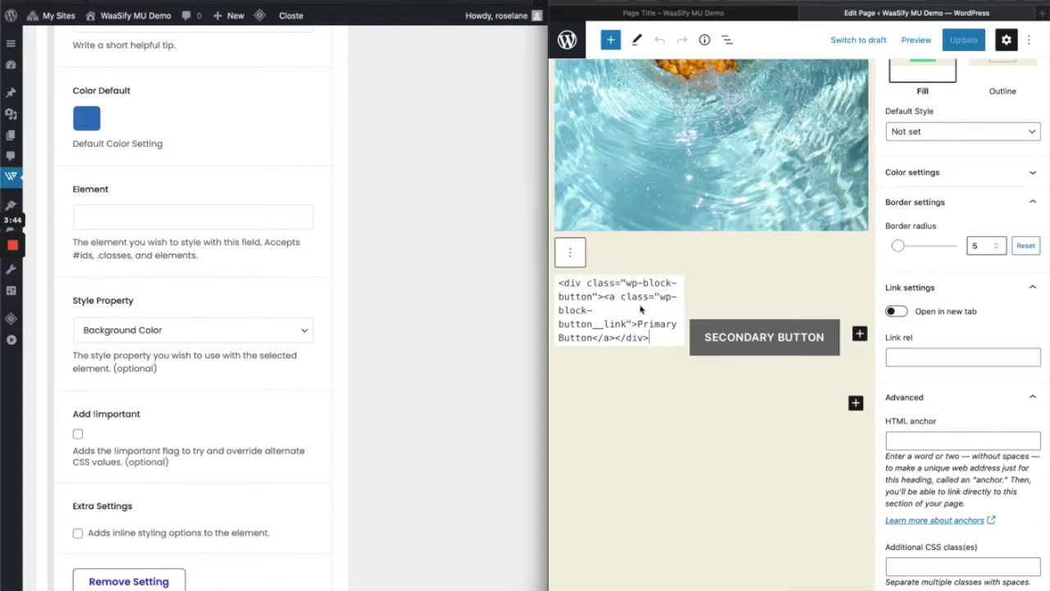
mouse_move(664, 302)
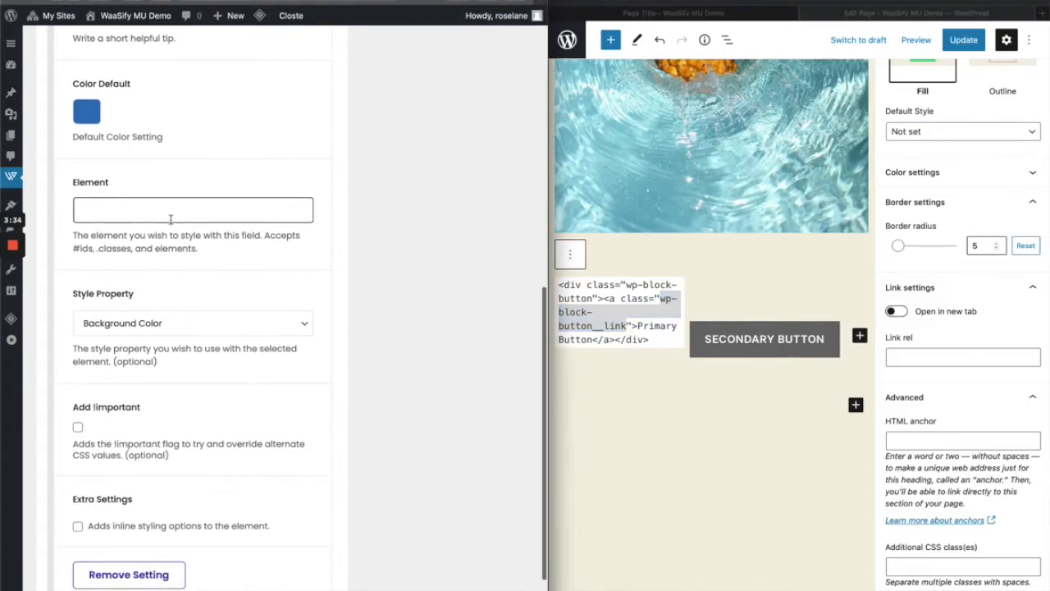
type("wp-block-button__link")
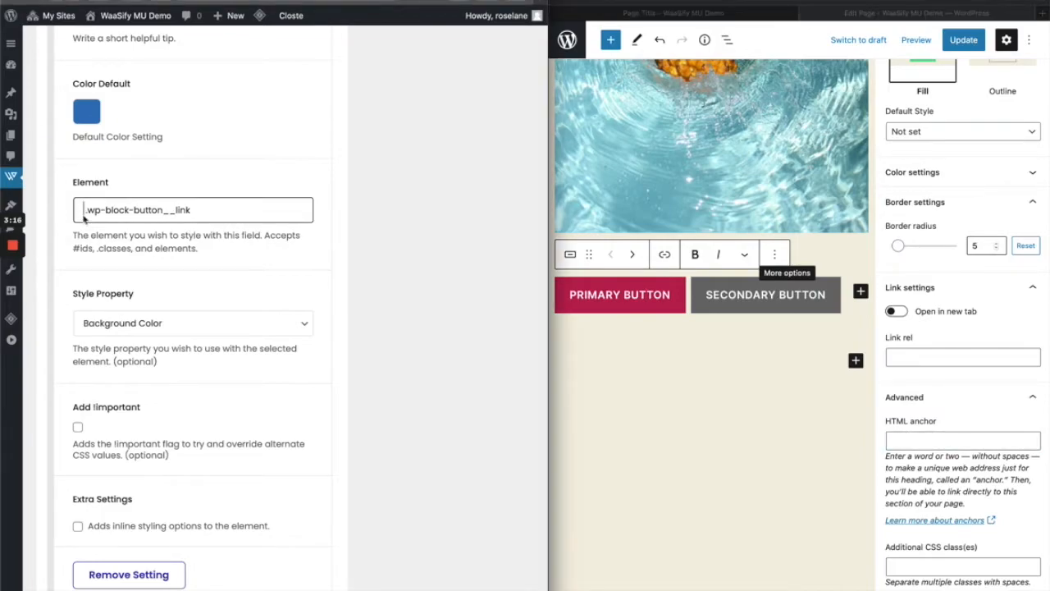
left_click(962, 440)
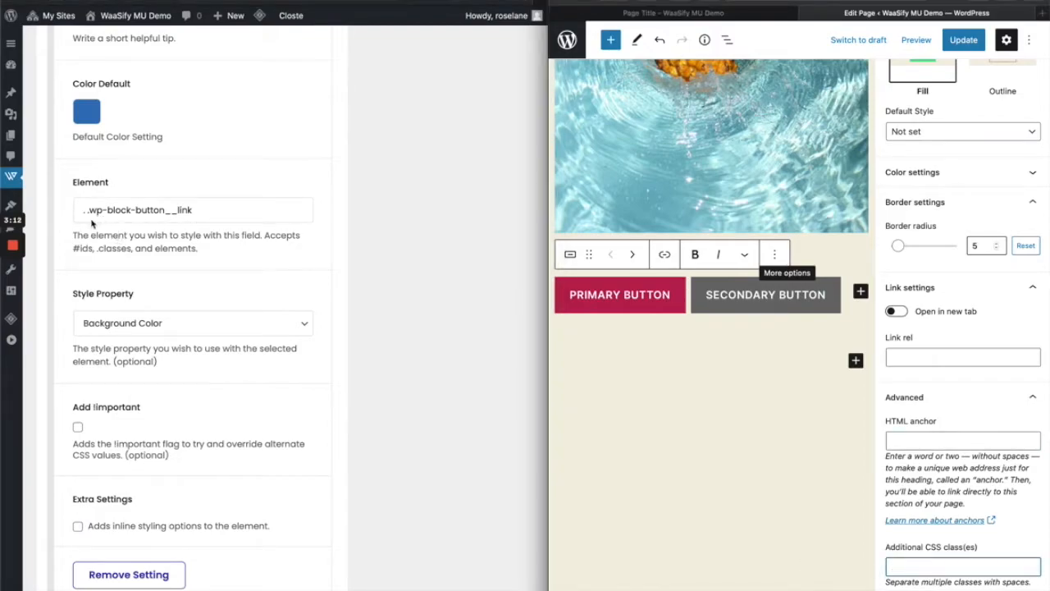
type(".wh-primary-button-color")
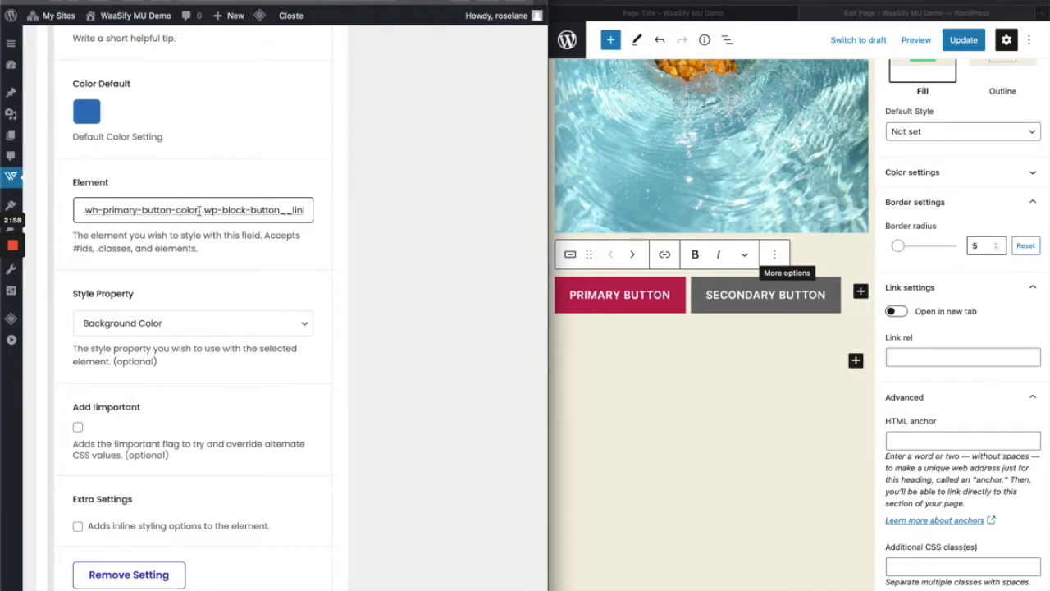
- Add the CSS class wh-primary-button-color to the Primary Button block
double_click(140, 210)
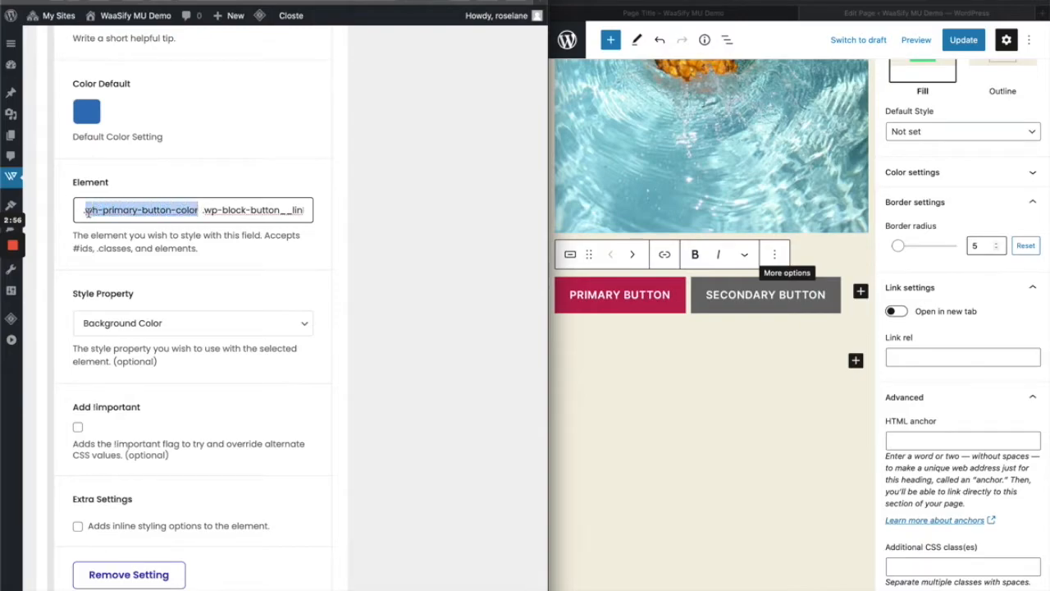
left_click(961, 566)
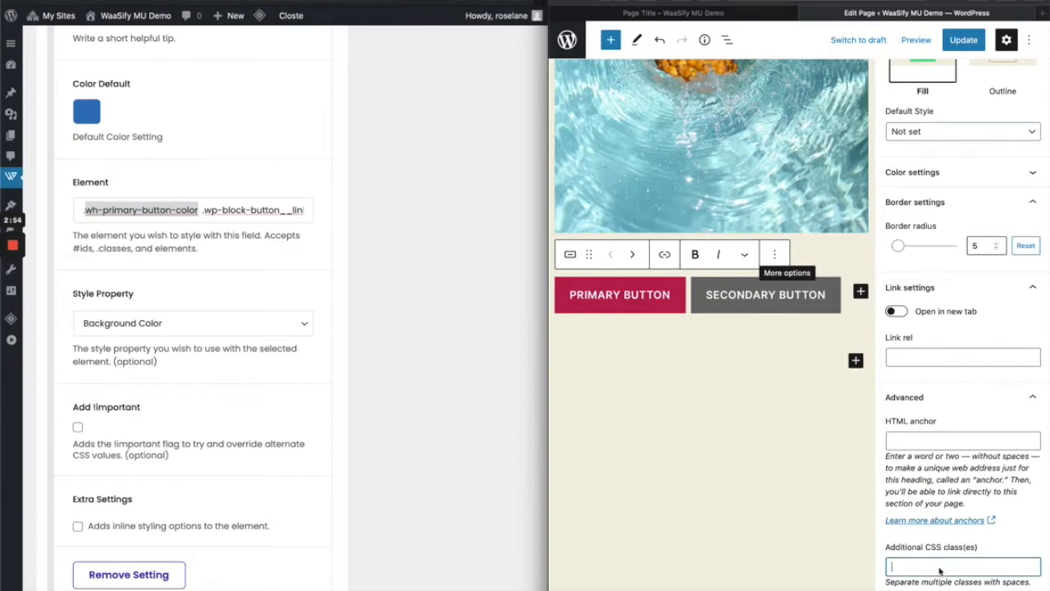
type("wh-primary-button-color")
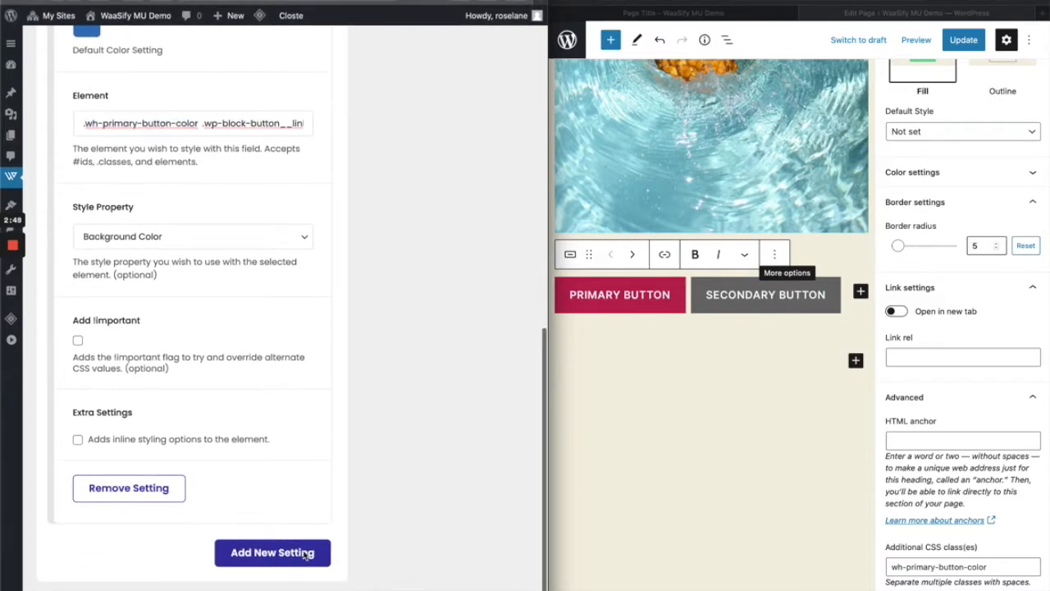
- Add a Color setting 'Secondary Button Color' with meta name secondary_button_color and tooltip 'Edit secondary button color'
left_click(273, 552)
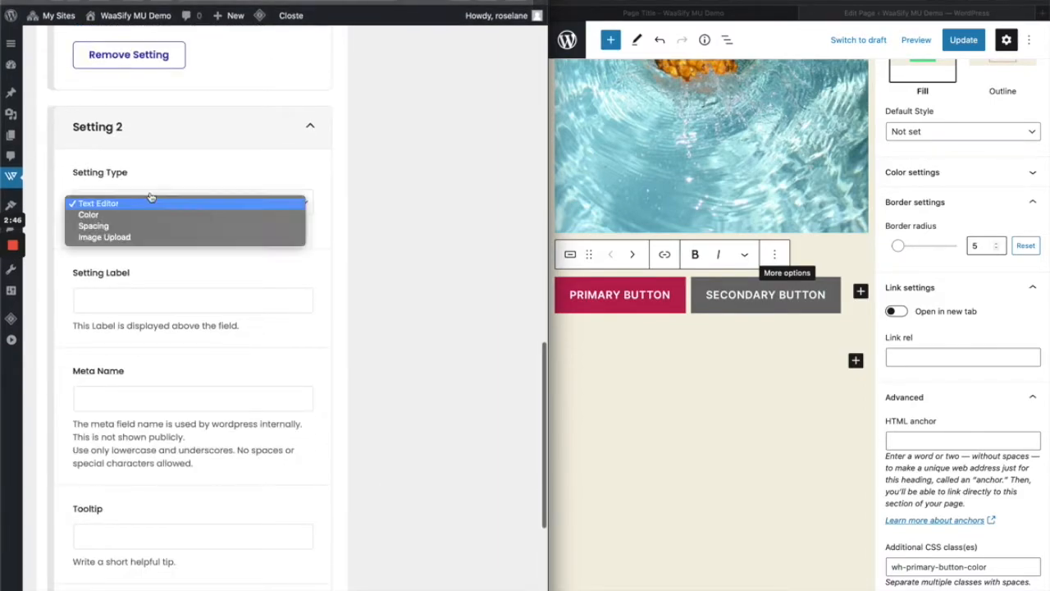
left_click(87, 214)
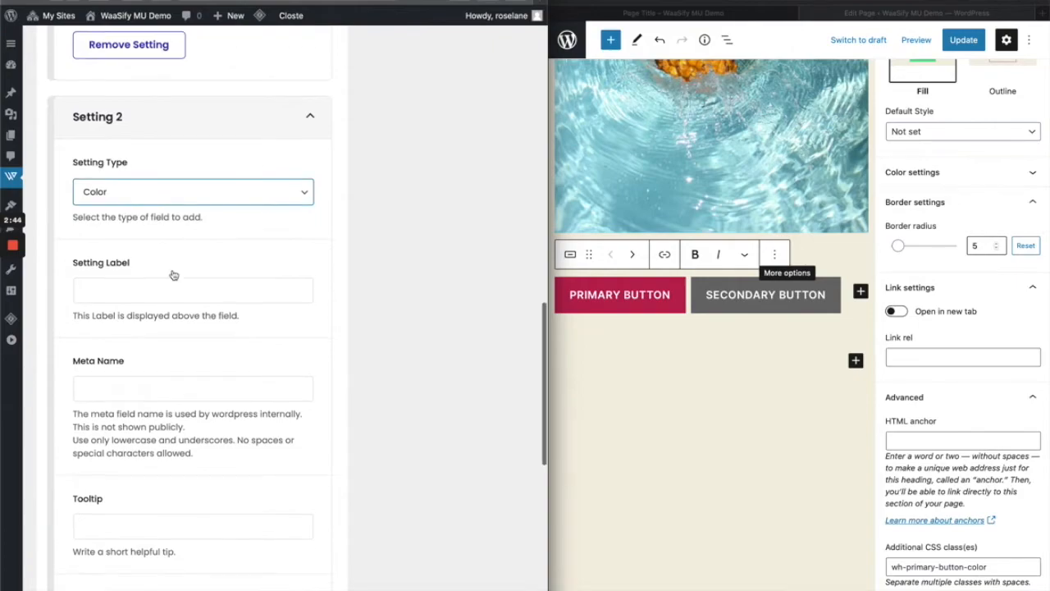
type("Secondary Button Color")
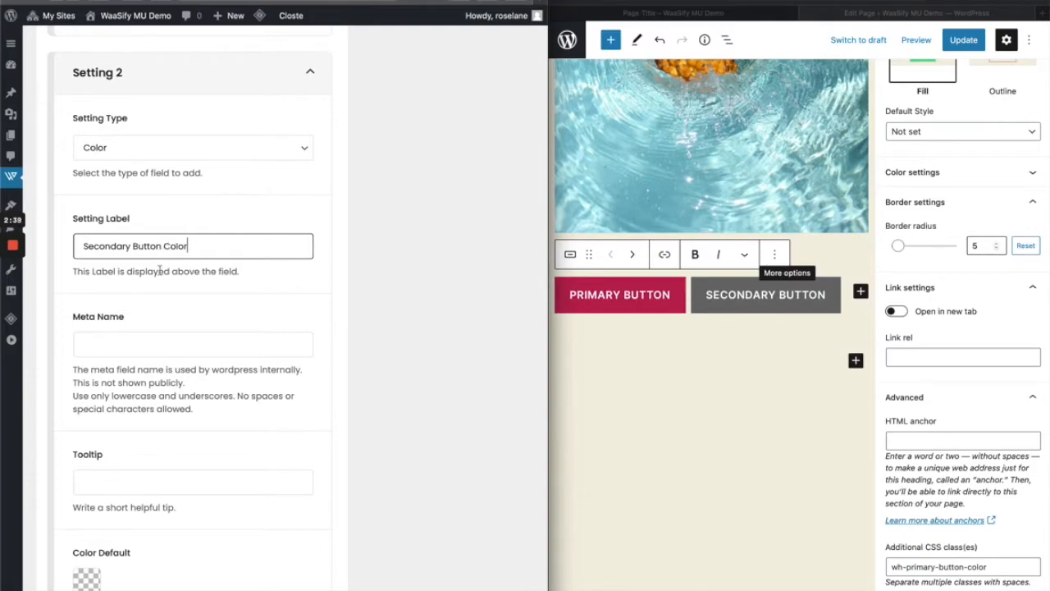
left_click(193, 343)
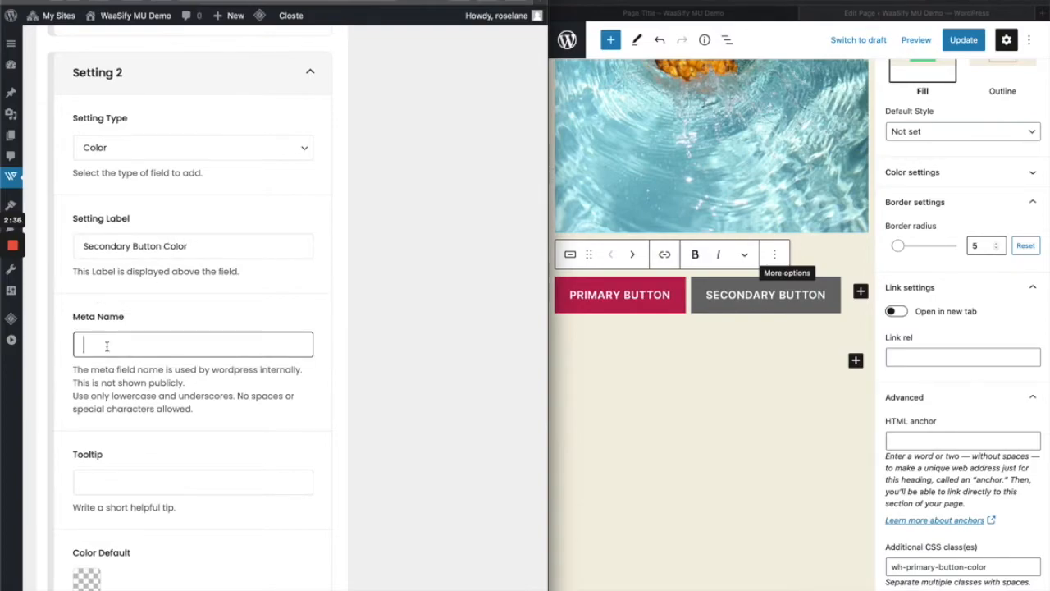
type("secondary_button_color")
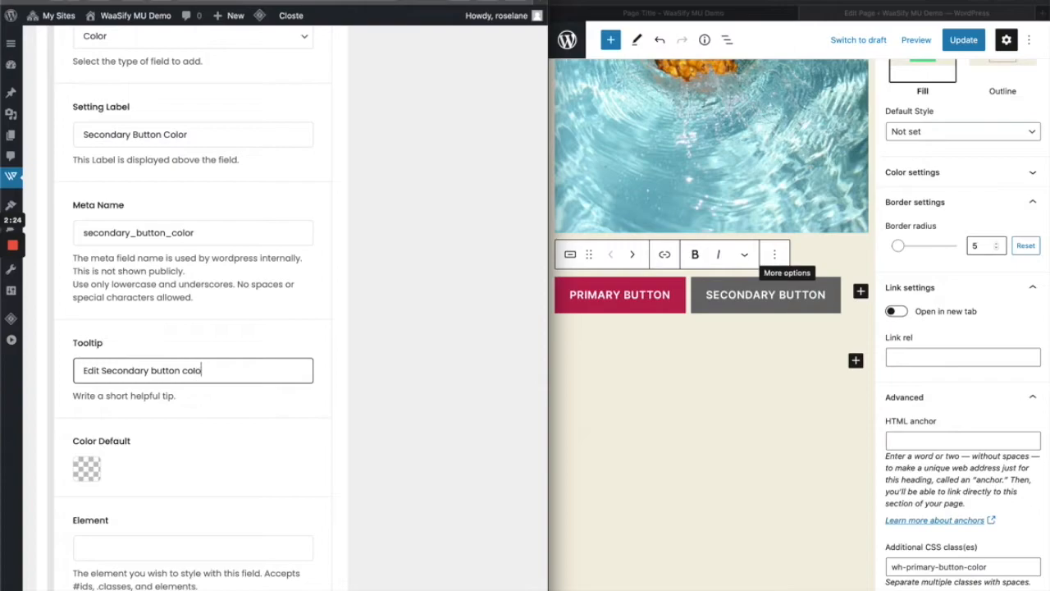
type("Edit secondary button color")
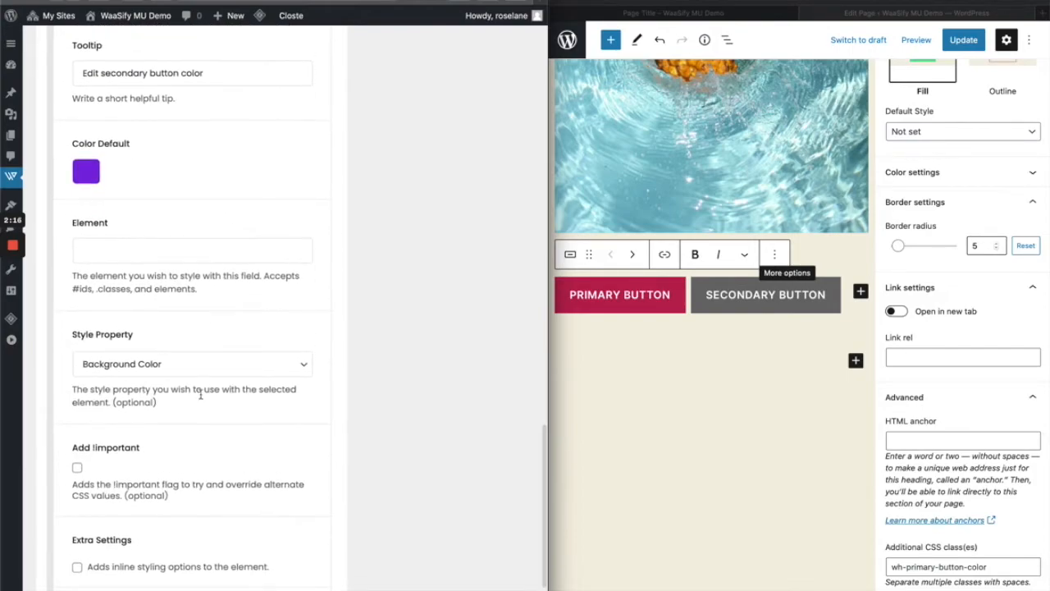
- Target .wh-secondary-button-color .wp-block-button__link and give the secondary button block that class
left_click(192, 250)
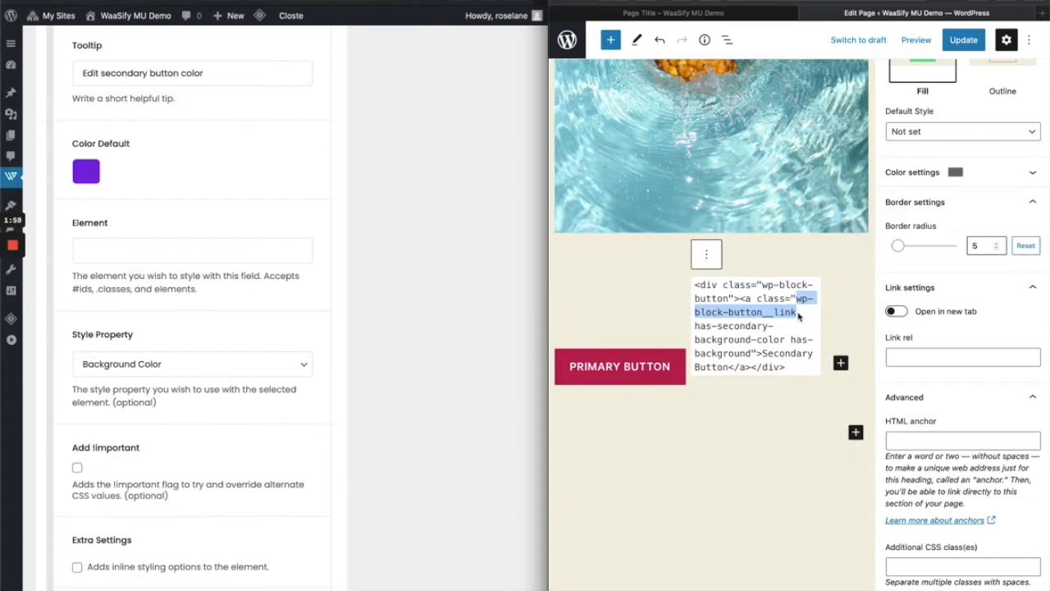
left_click(191, 249)
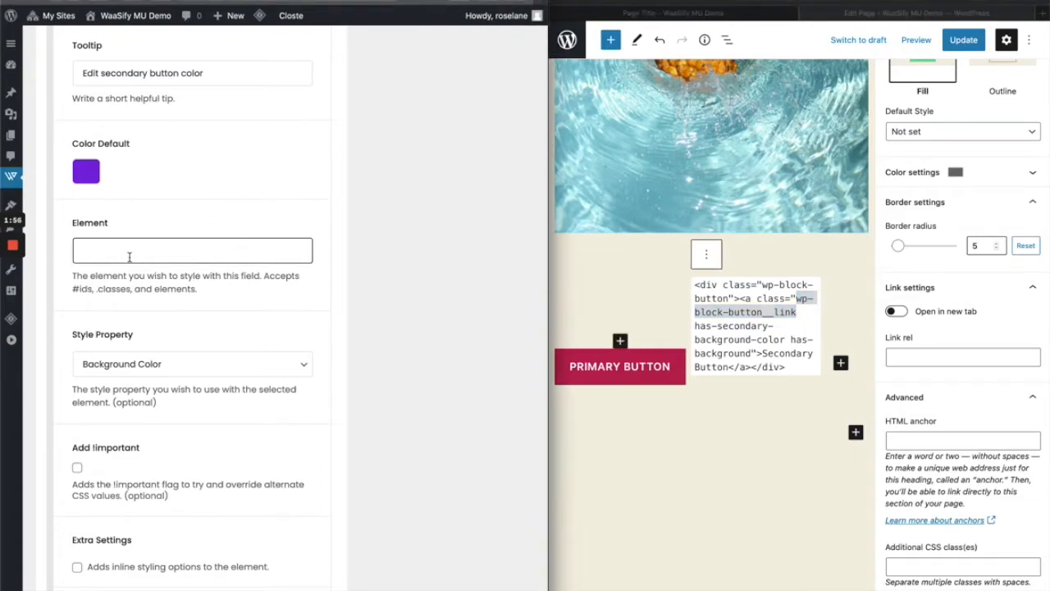
type("wp-block-button__link")
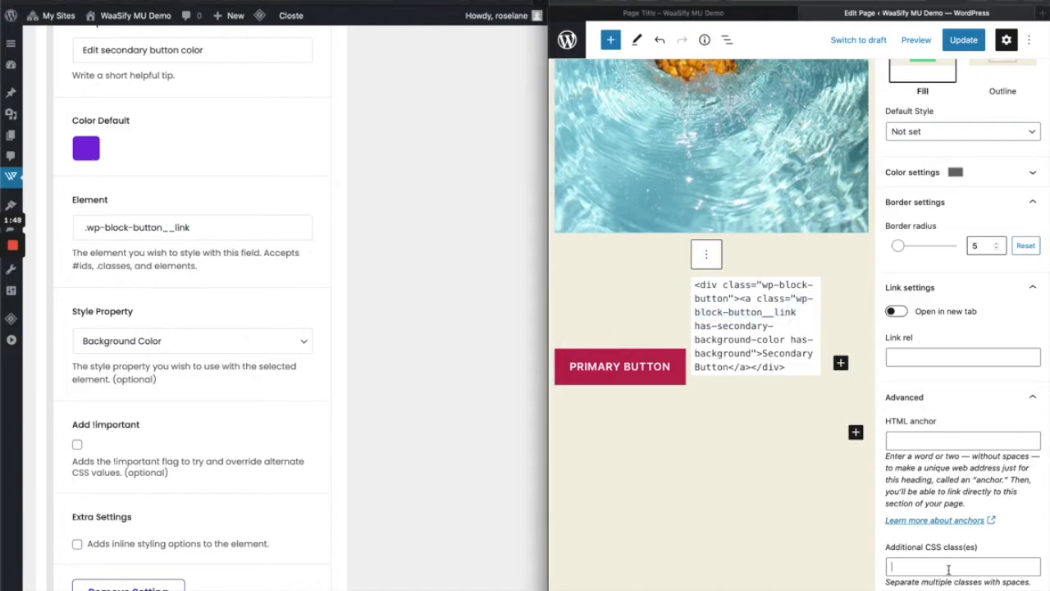
left_click(706, 254)
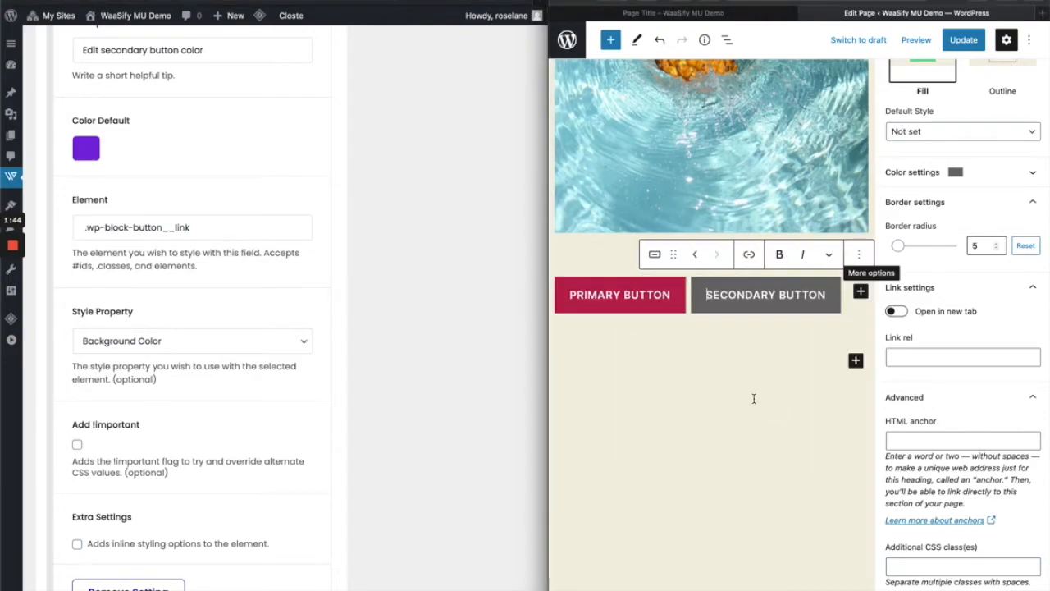
left_click(962, 566)
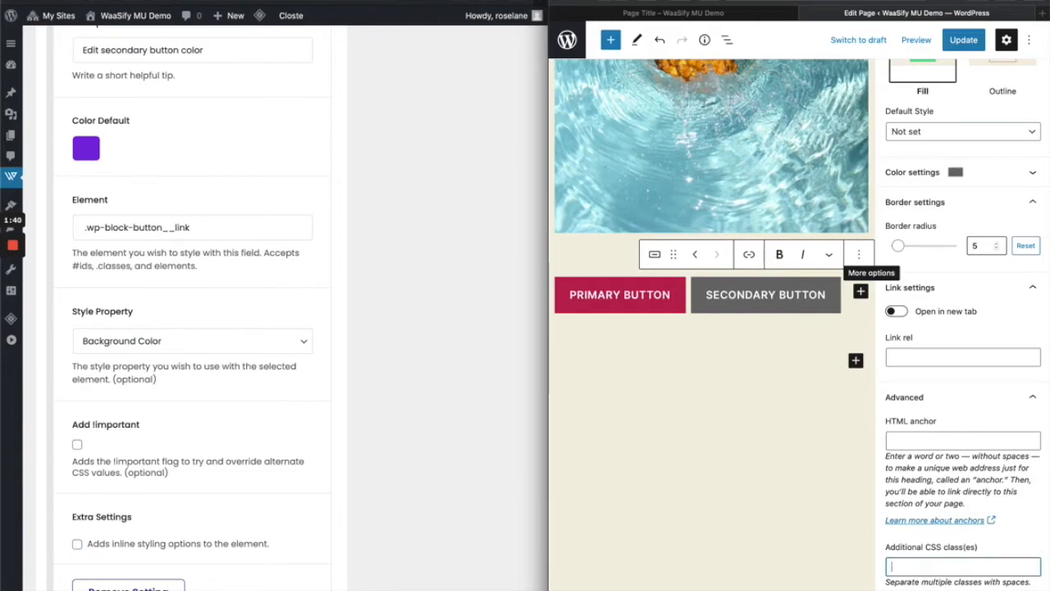
type("wh-secondary-button-color")
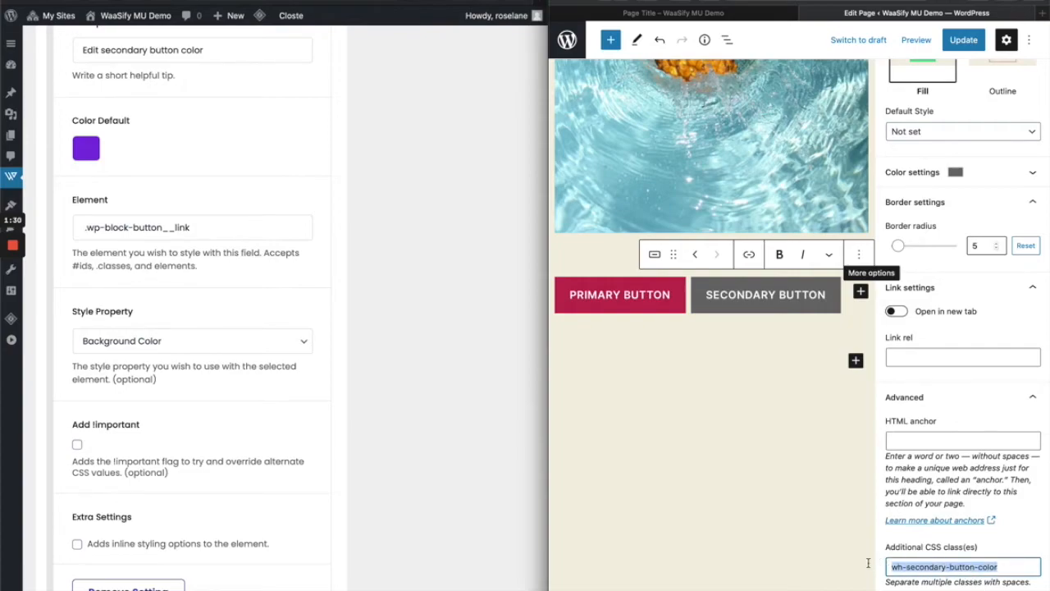
left_click(193, 227)
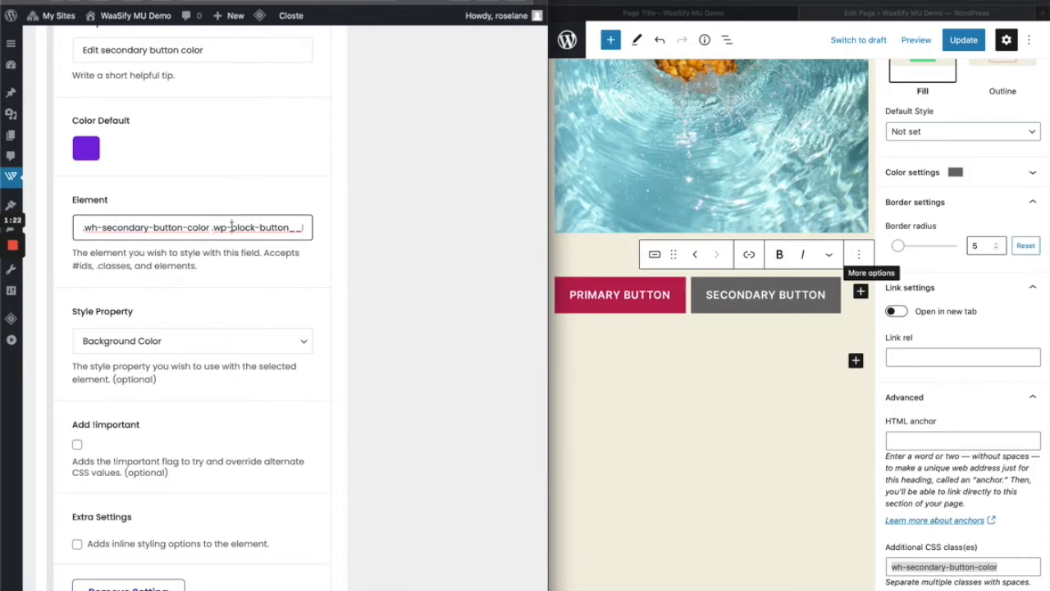
scroll("down", 3)
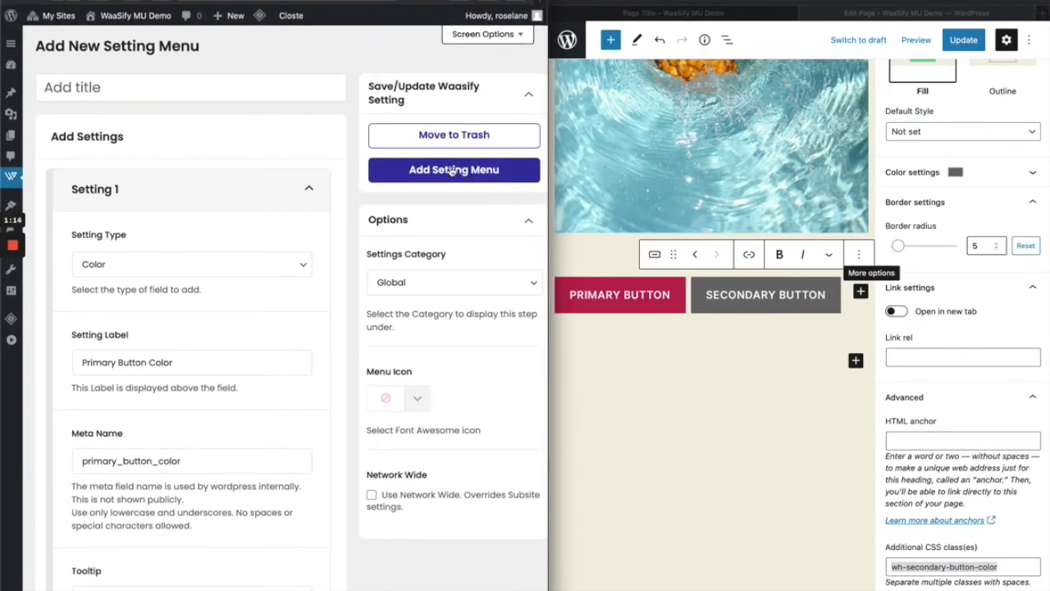
- Publish the setting menu with Add Setting Menu and view the demo page live
left_click(454, 169)
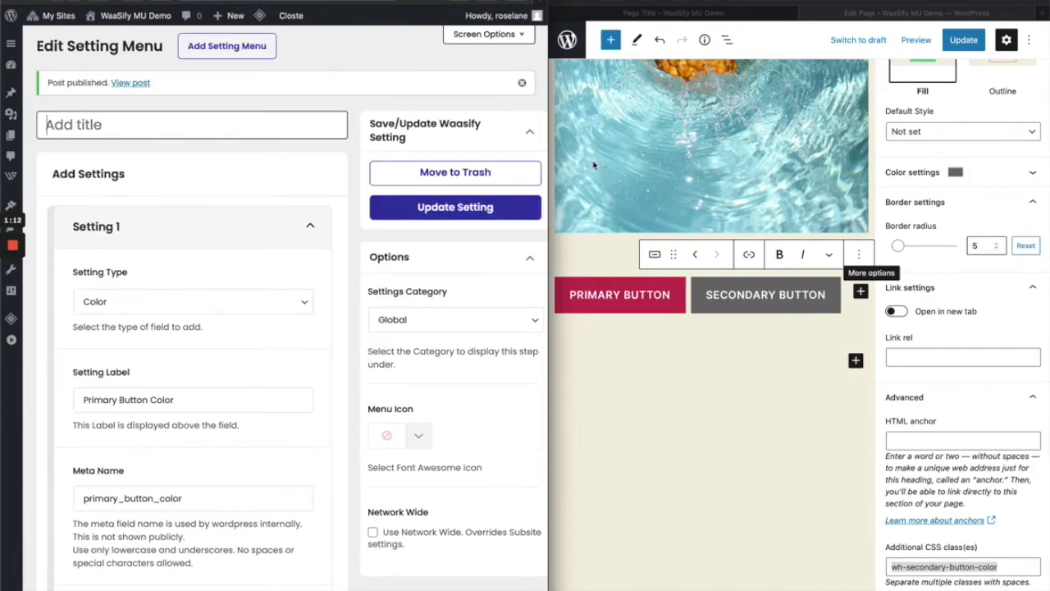
left_click(963, 39)
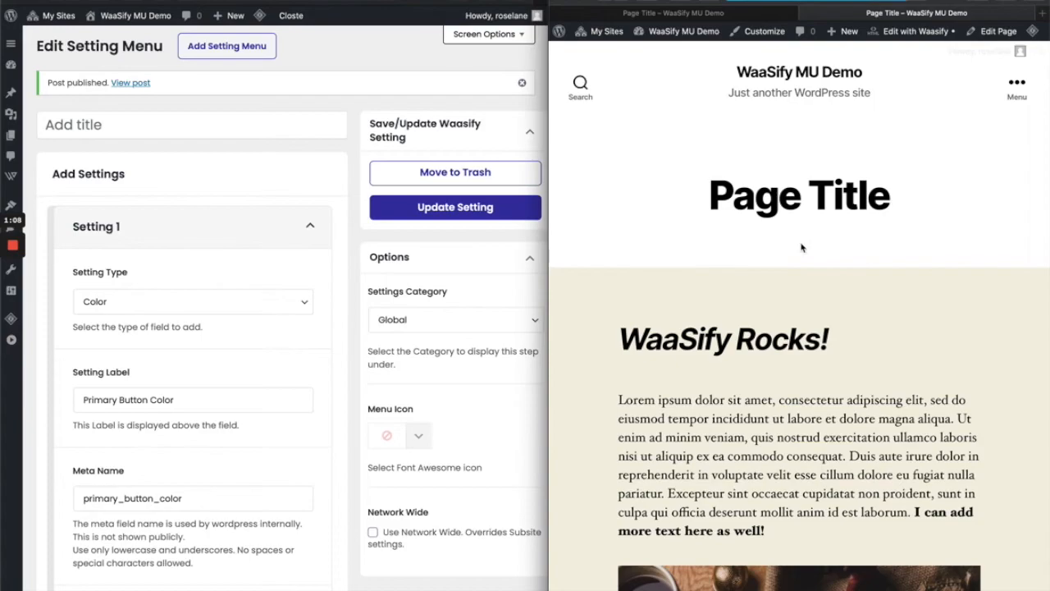
mouse_move(673, 179)
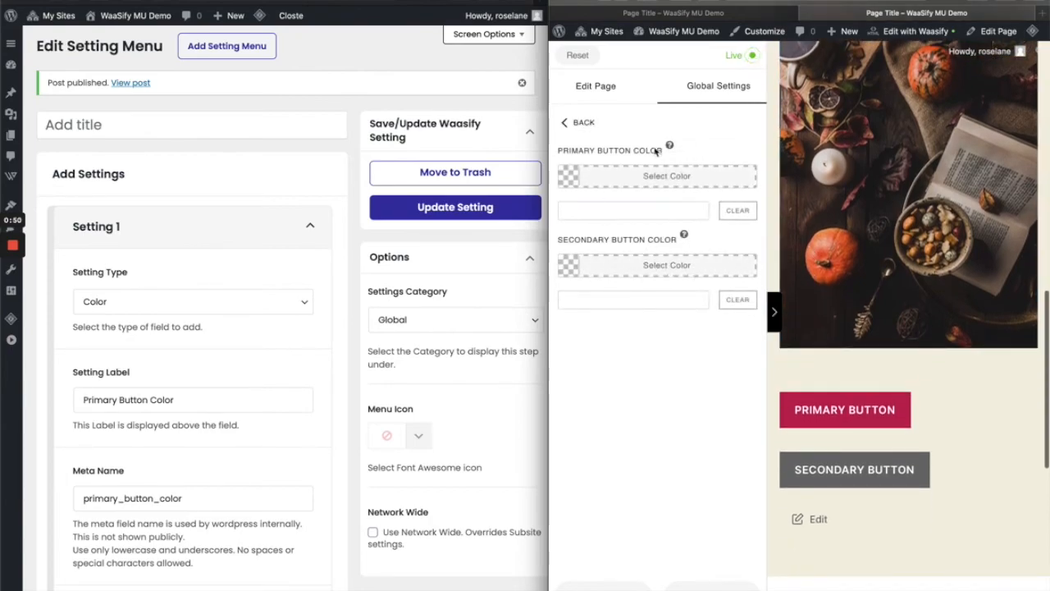
mouse_move(625, 187)
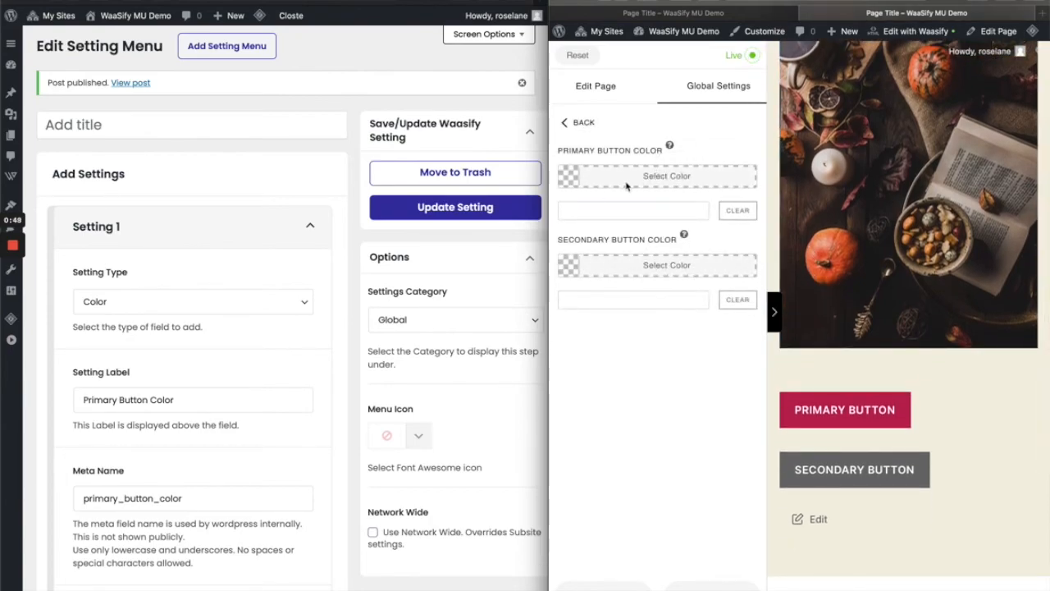
- Set the primary button to green (#81d742) and the secondary to purple (#8224e3) in Global Settings
left_click(666, 175)
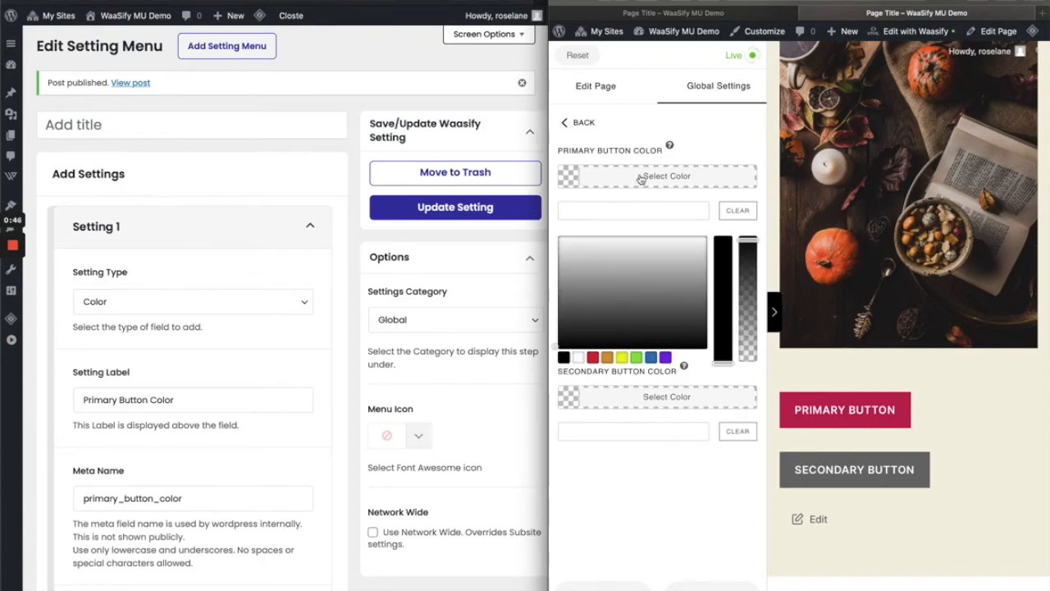
left_click(637, 357)
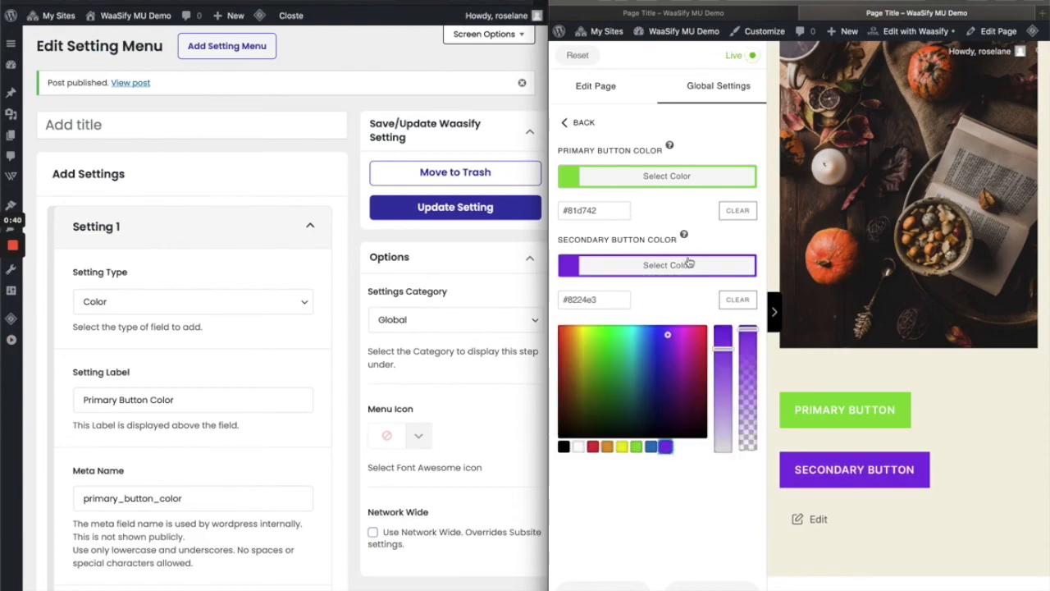
left_click(666, 264)
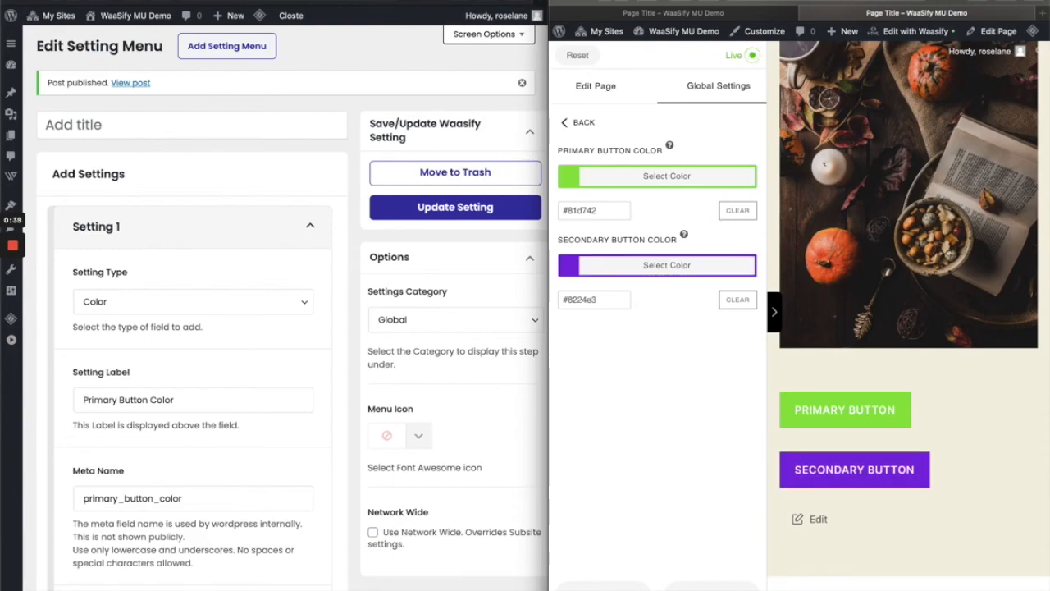